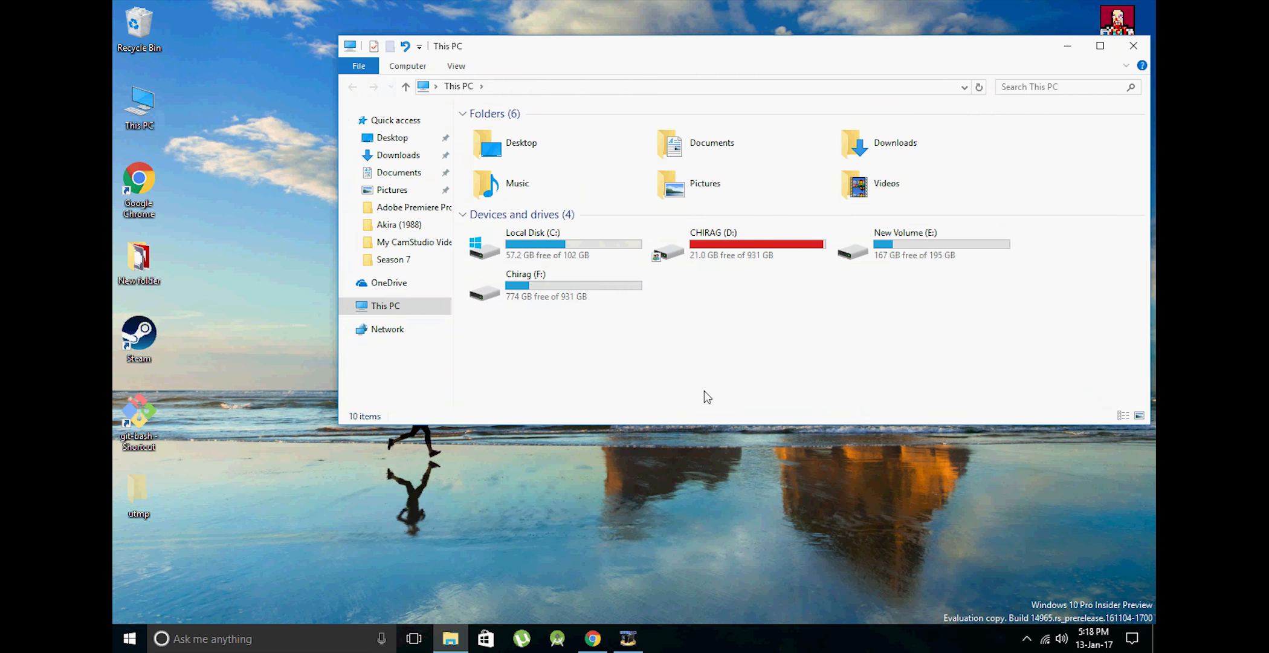
Create a new folder named folder on drive E:.
double_click(904, 247)
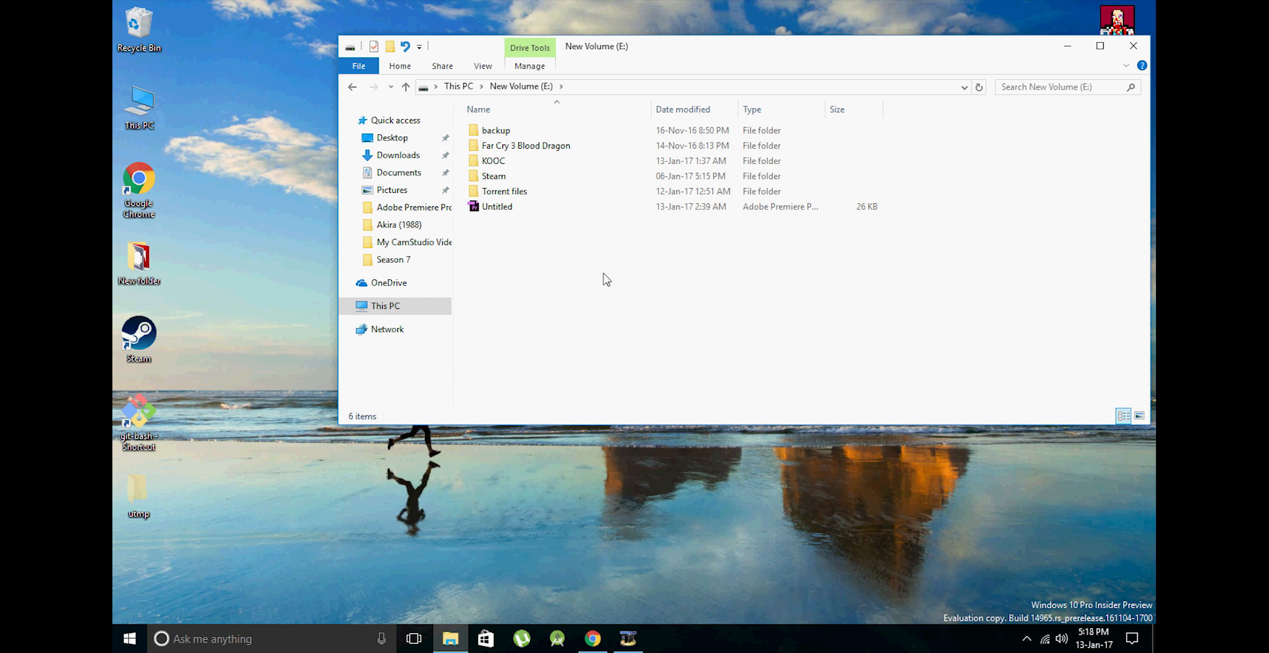
right_click(606, 279)
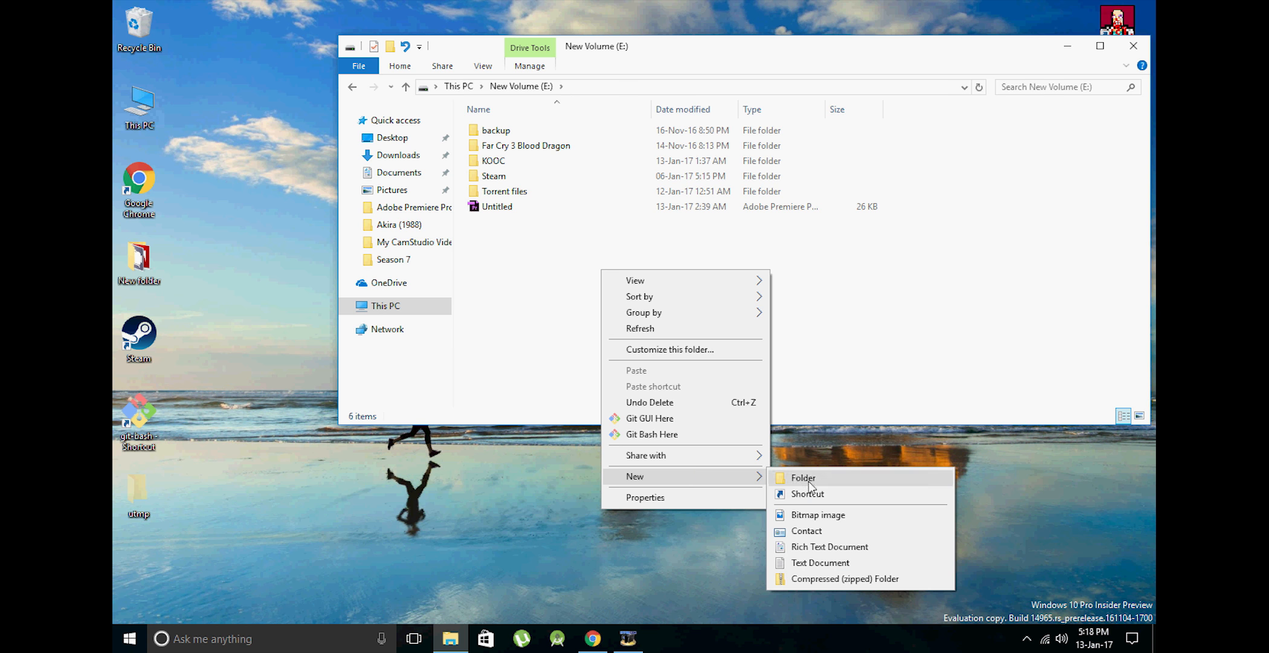
left_click(803, 476)
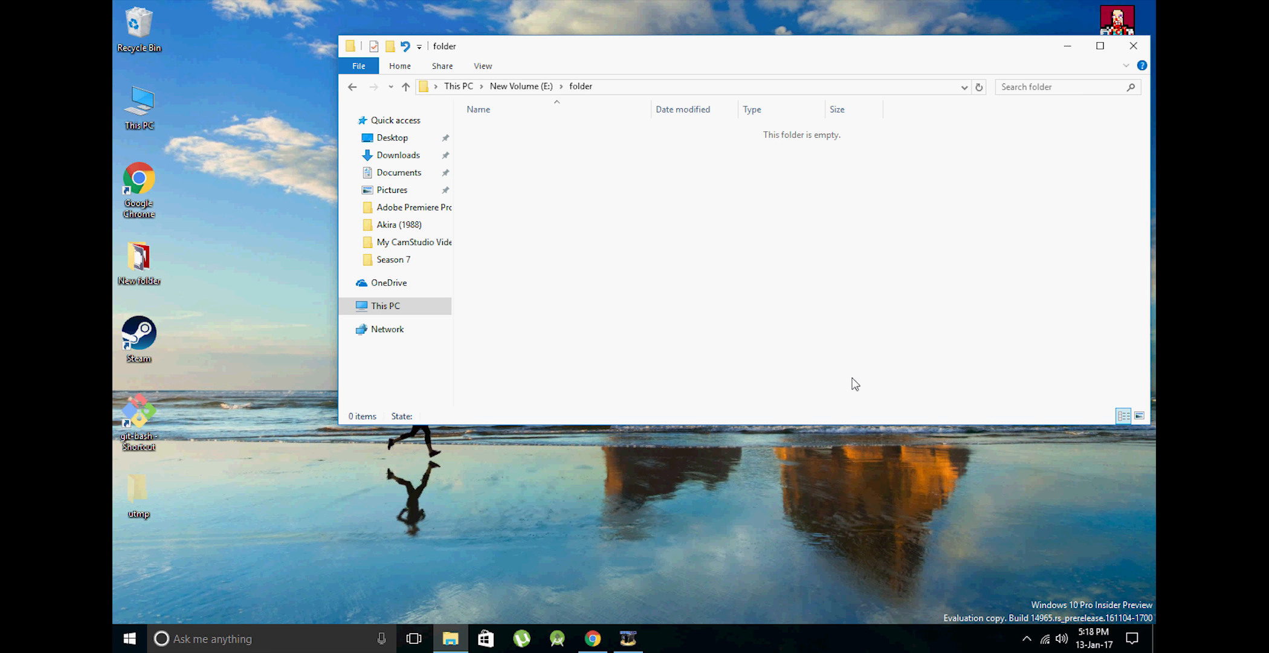
Create an empty text document named 'first file' inside the folder.
right_click(854, 384)
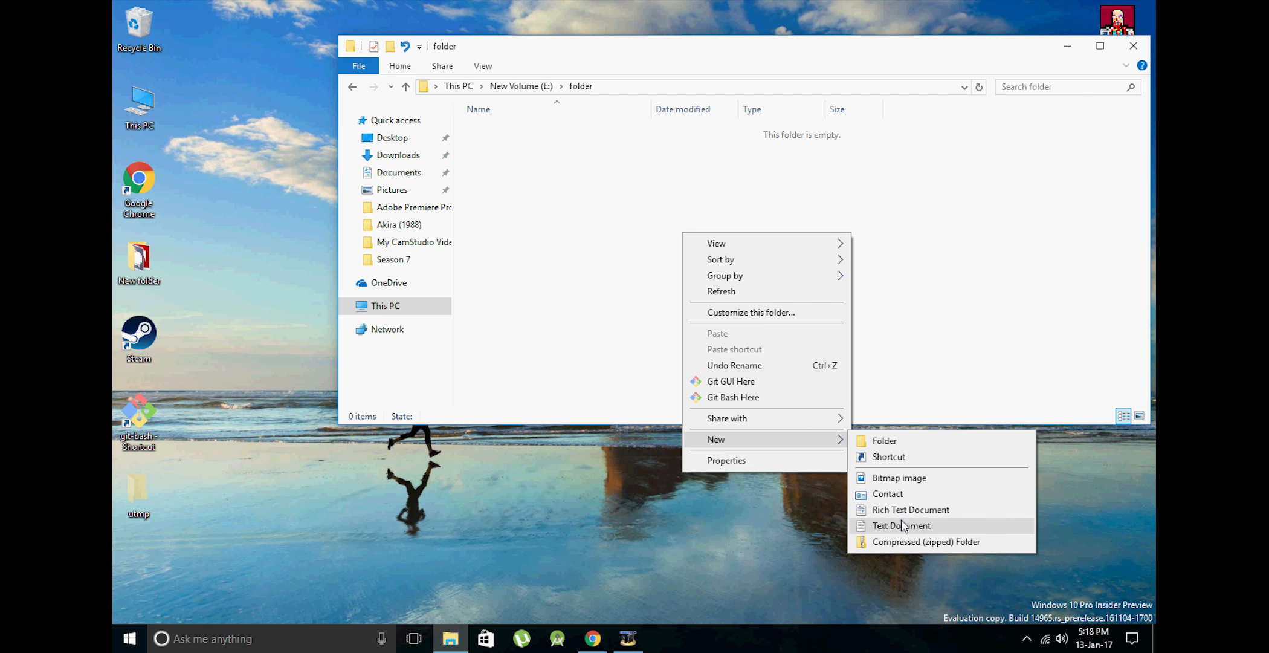
left_click(900, 524)
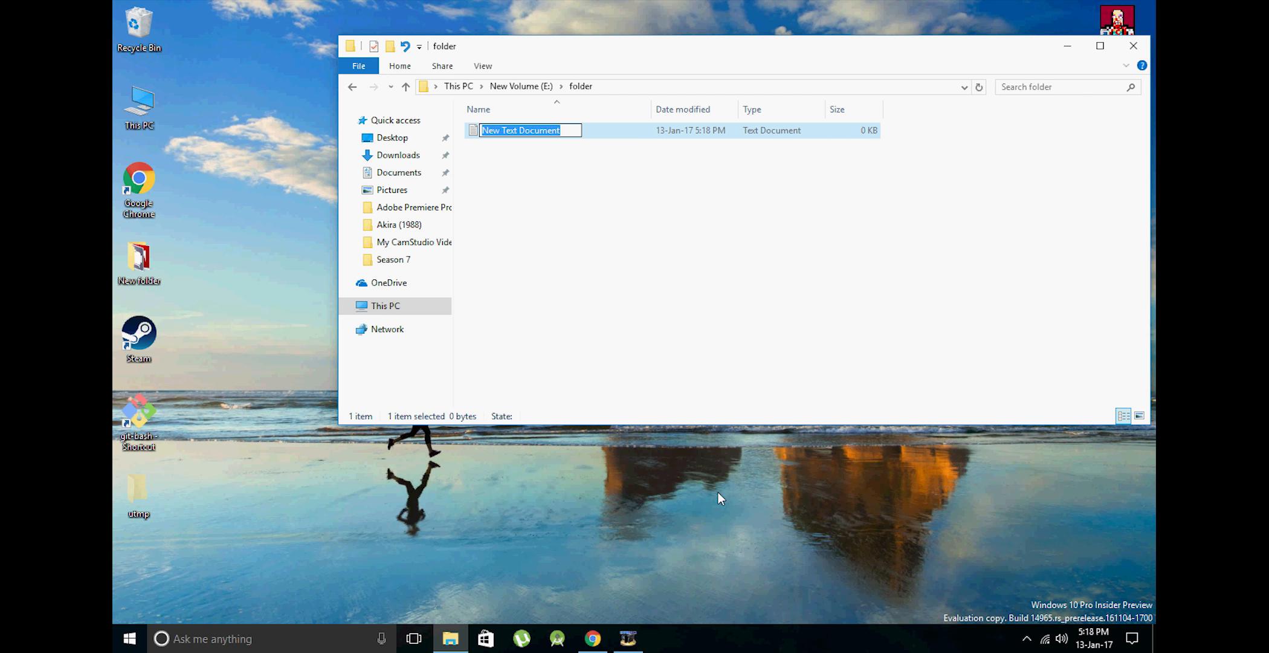
type("first fi")
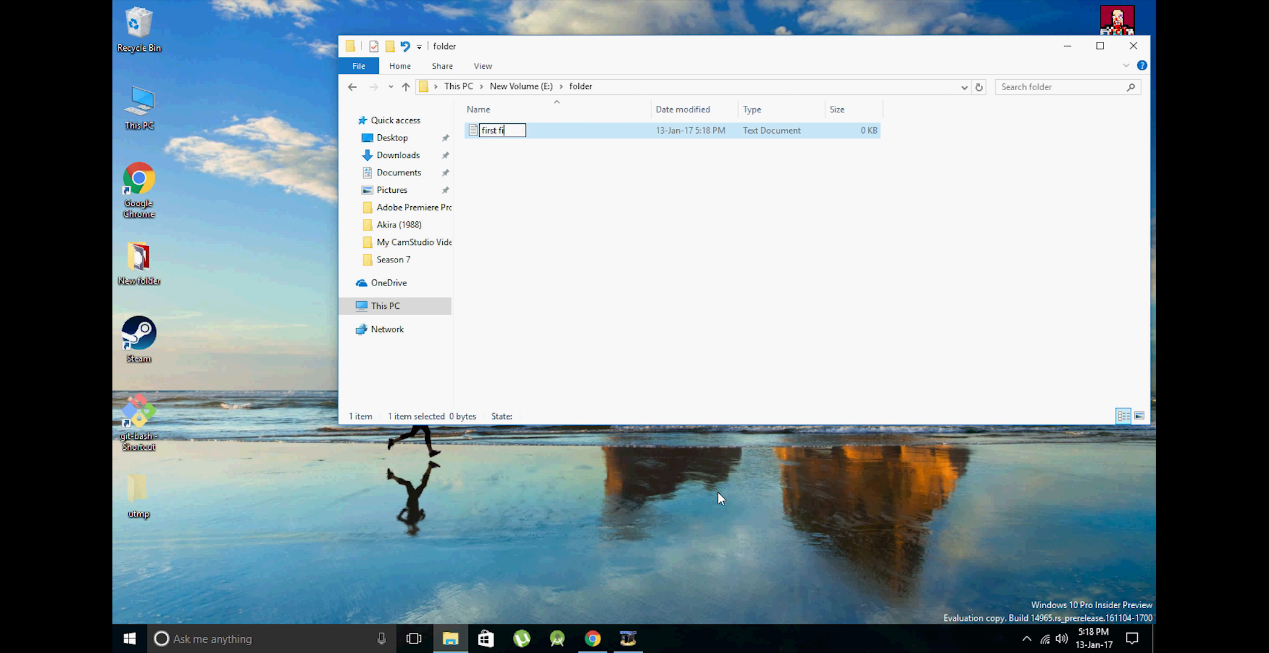
key("Return")
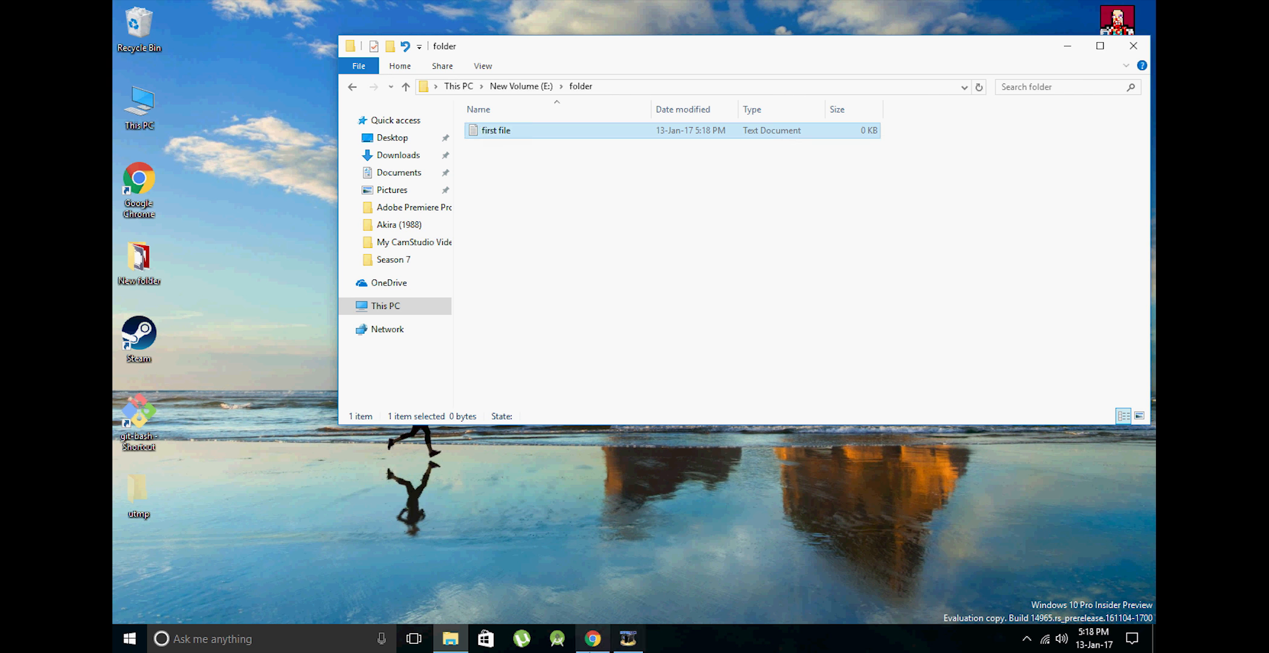
Create public repository MyFirstRepo described 'This is my first repository'.
left_click(592, 638)
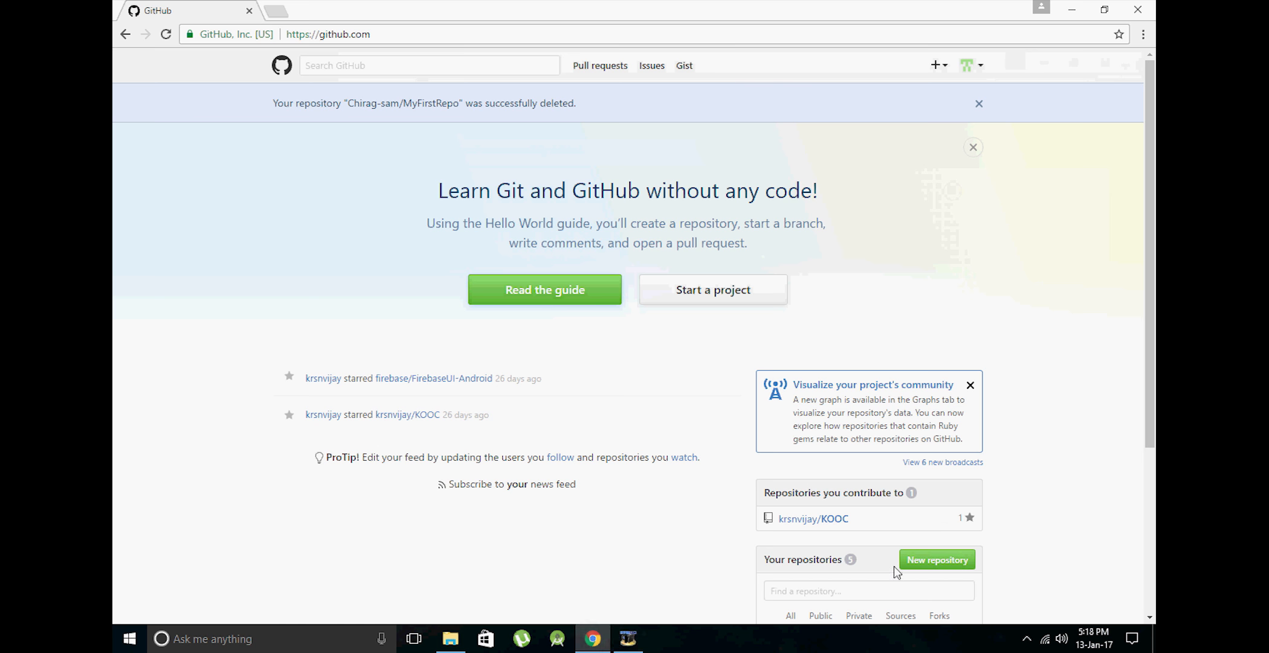
left_click(937, 560)
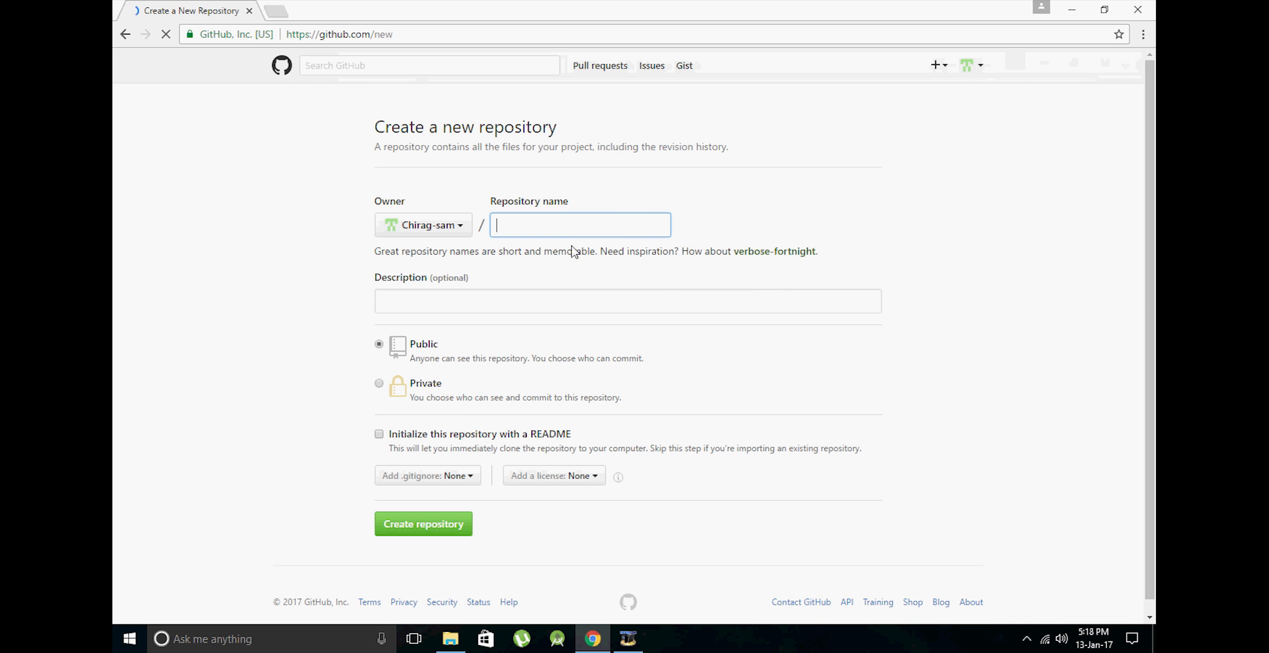
type("My")
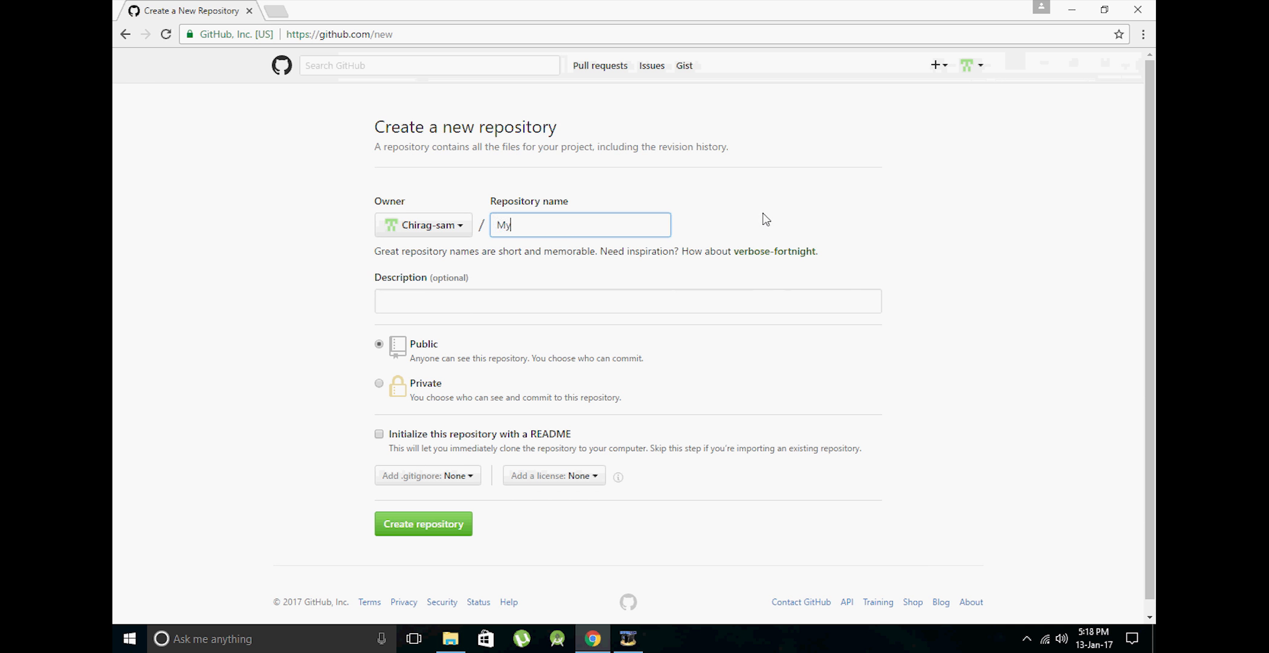
type("First")
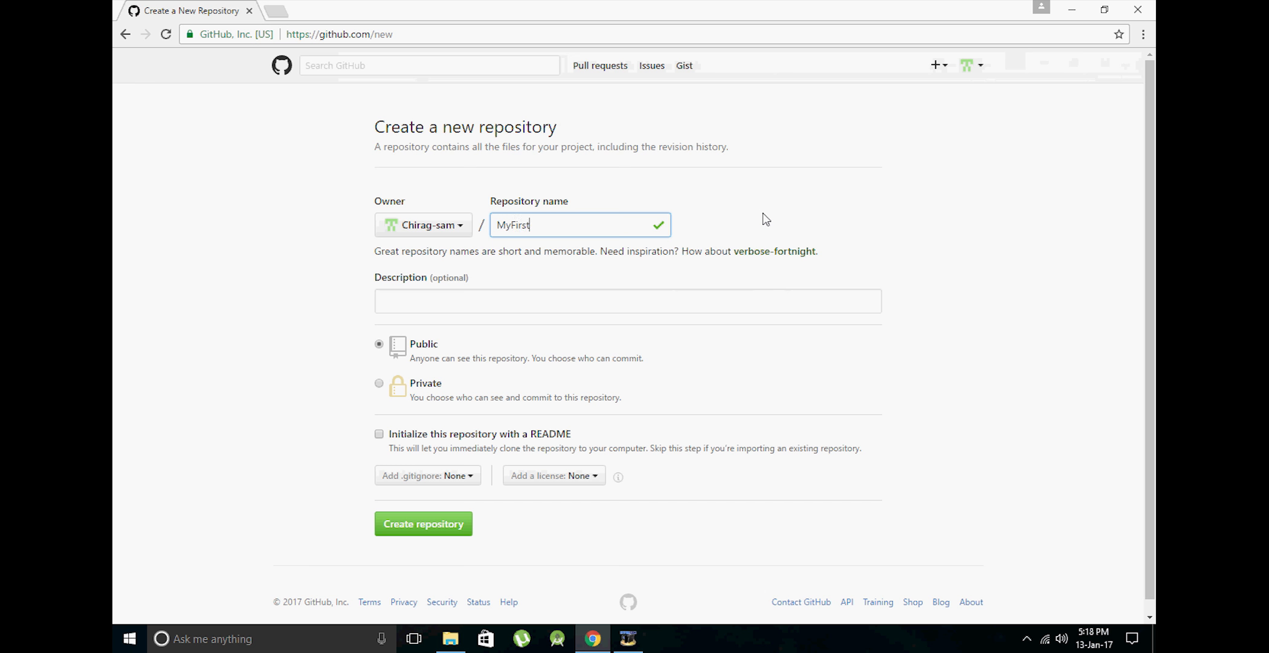
type("Repo")
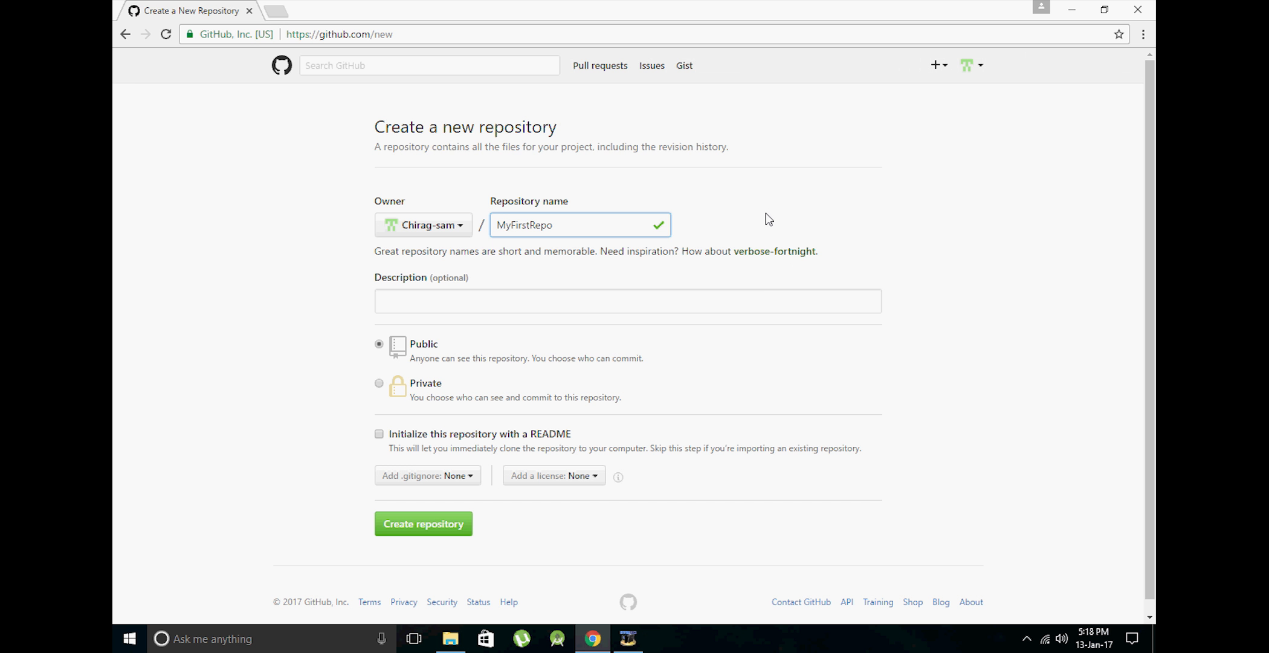
left_click(627, 301)
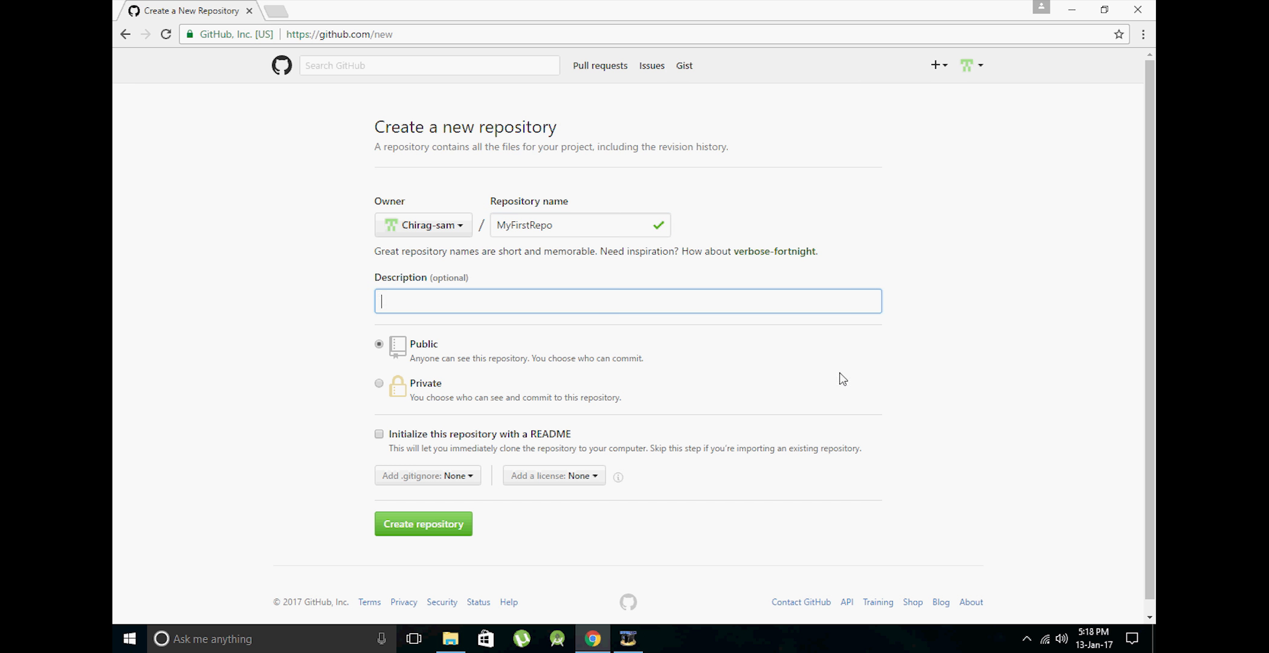
type("This is my firs")
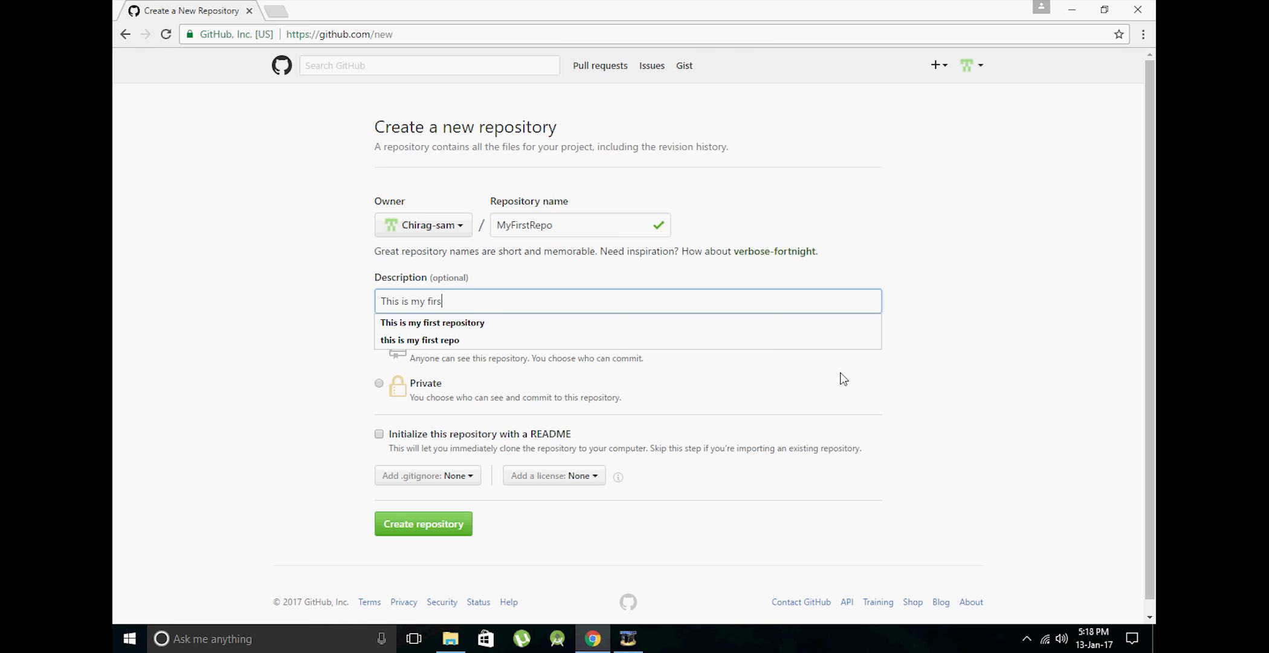
type("t repository")
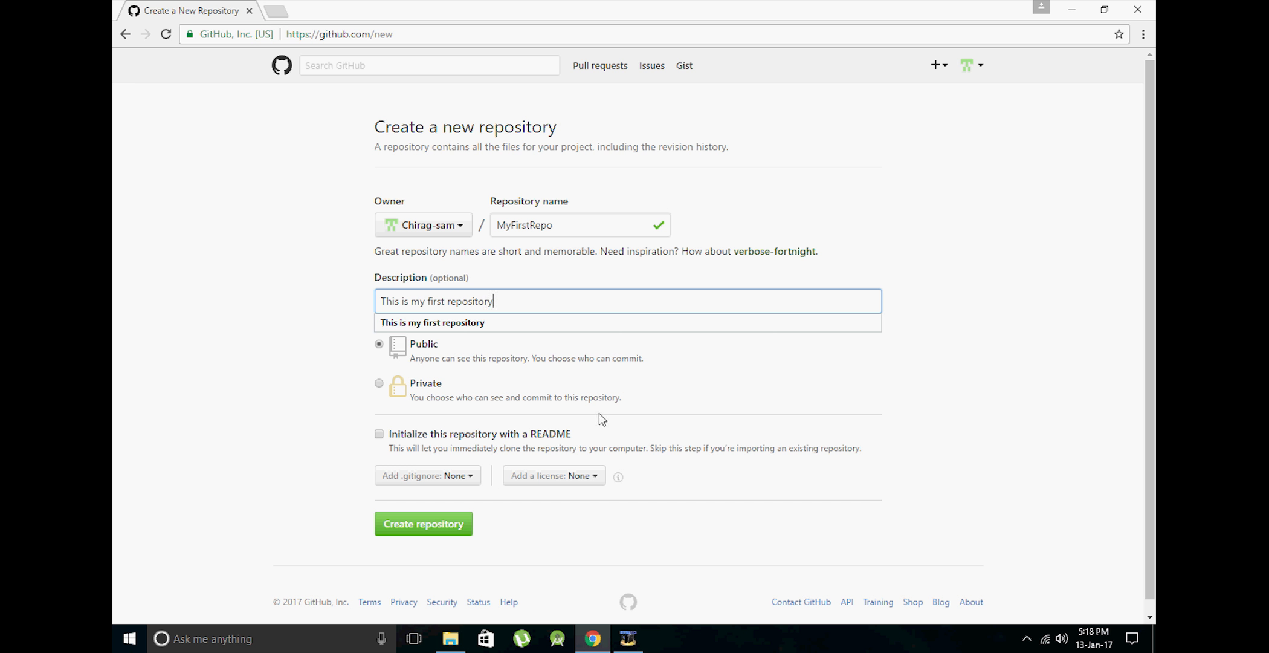
left_click(423, 523)
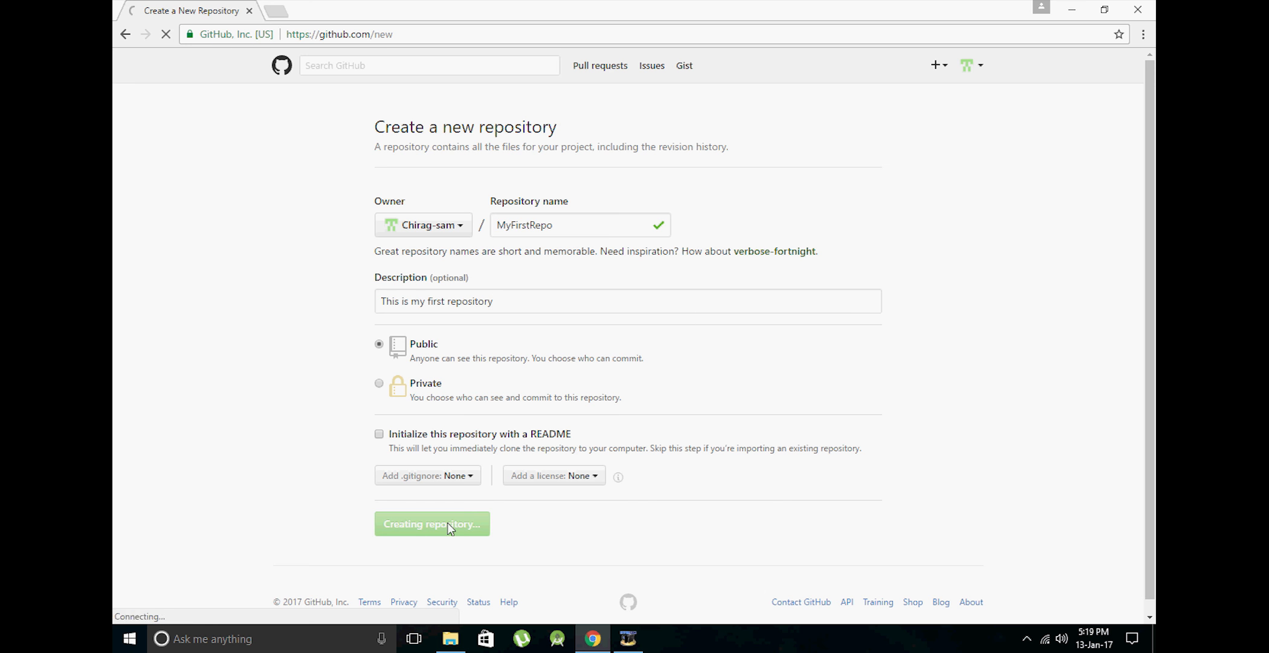
Copy MyFirstRepo's HTTPS clone address and minimize the browser.
left_click(432, 523)
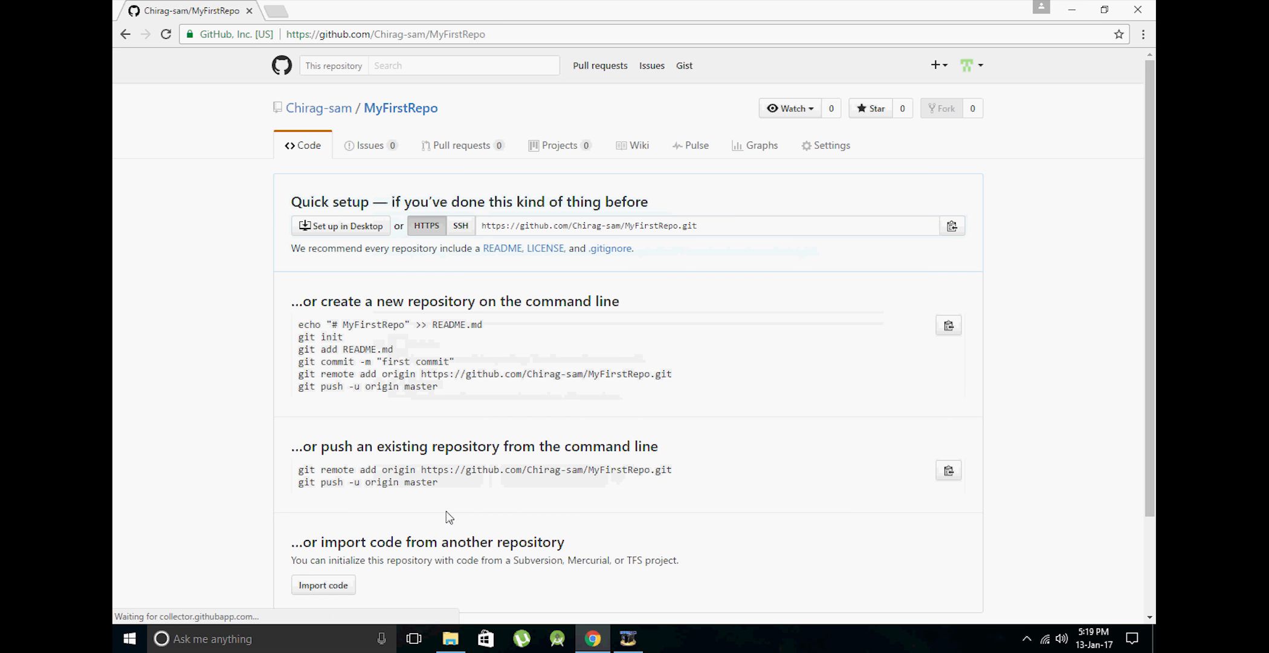
mouse_move(483, 230)
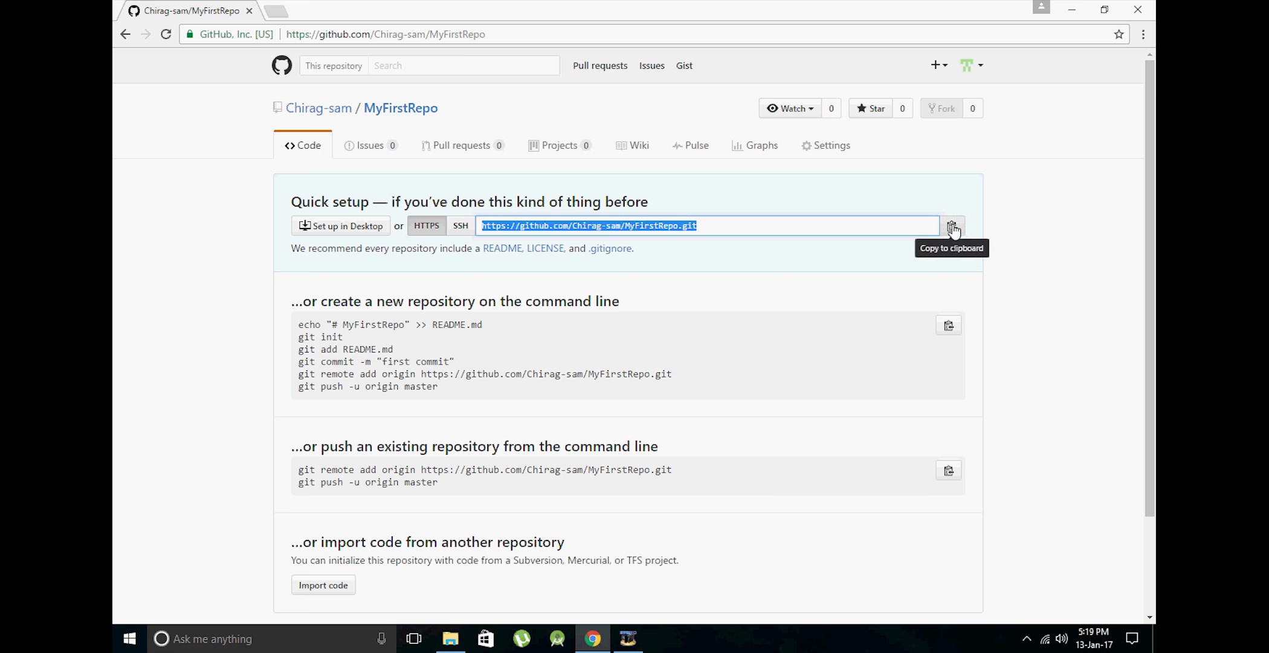
left_click(952, 225)
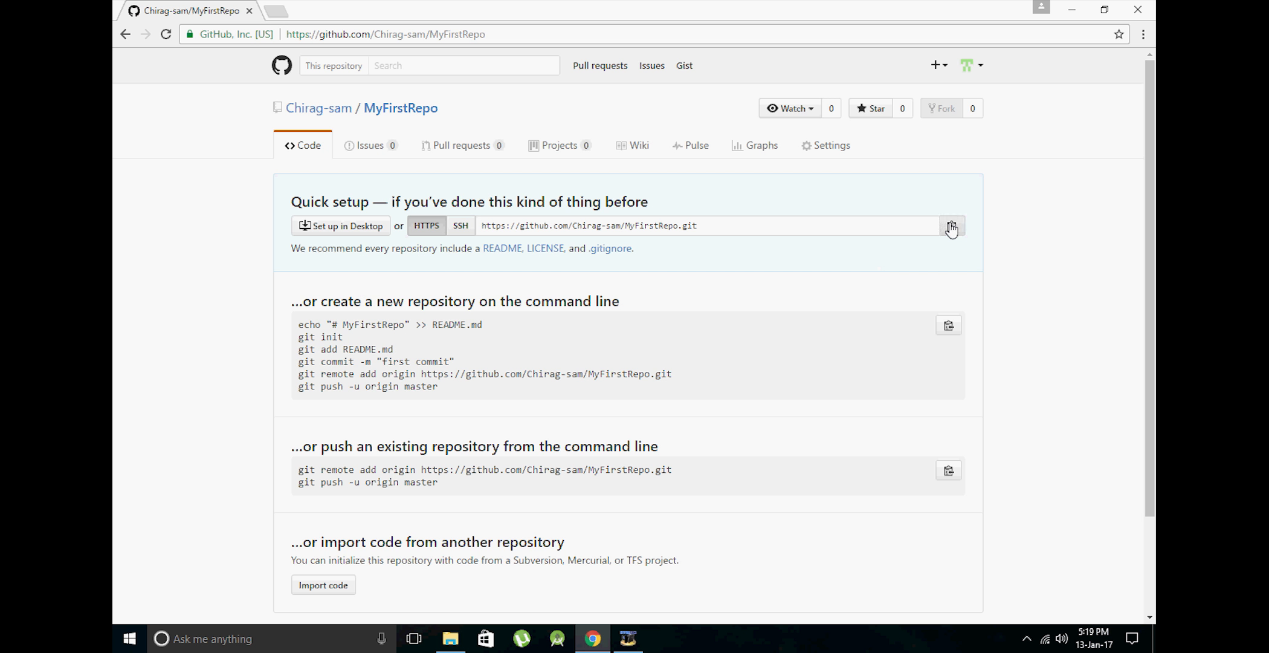
left_click(952, 225)
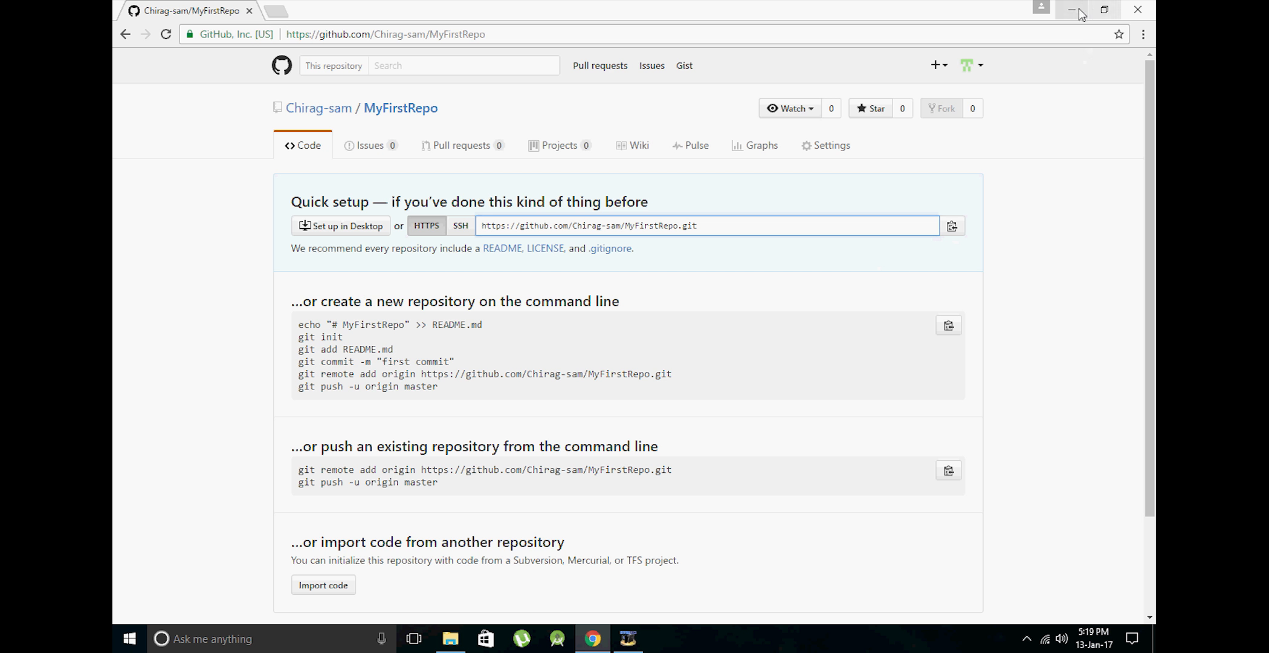
left_click(1072, 9)
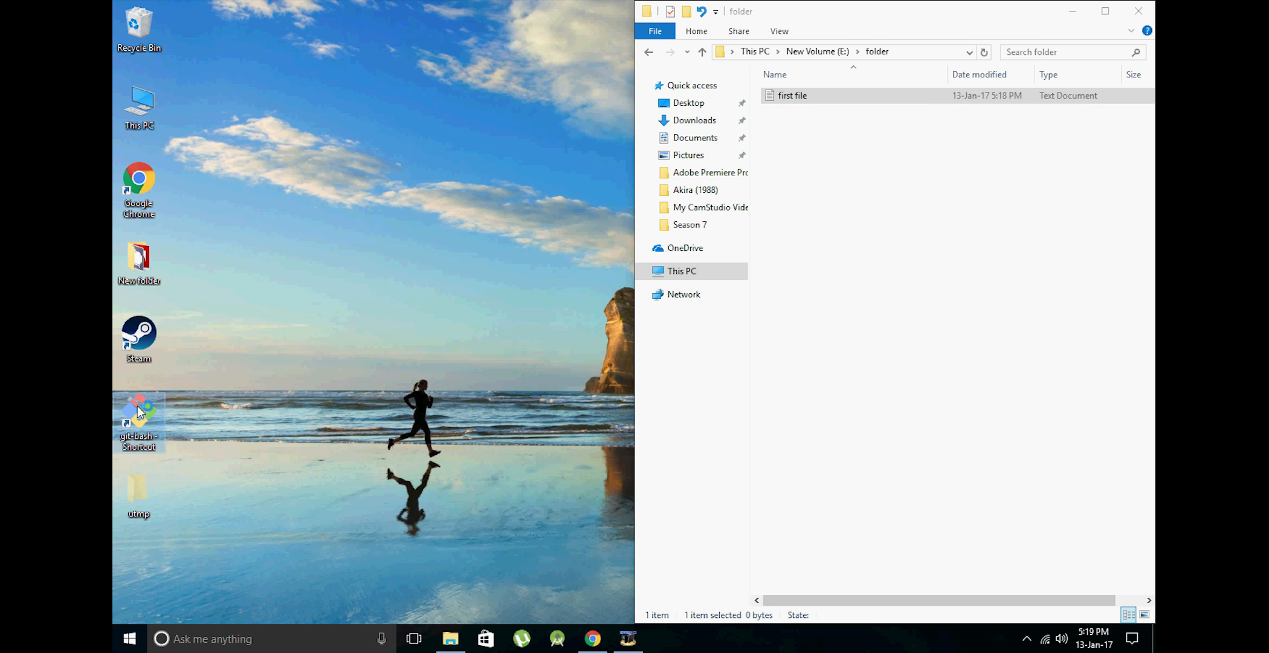
Launch Git Bash, change into E:/folder, and run git init.
double_click(137, 413)
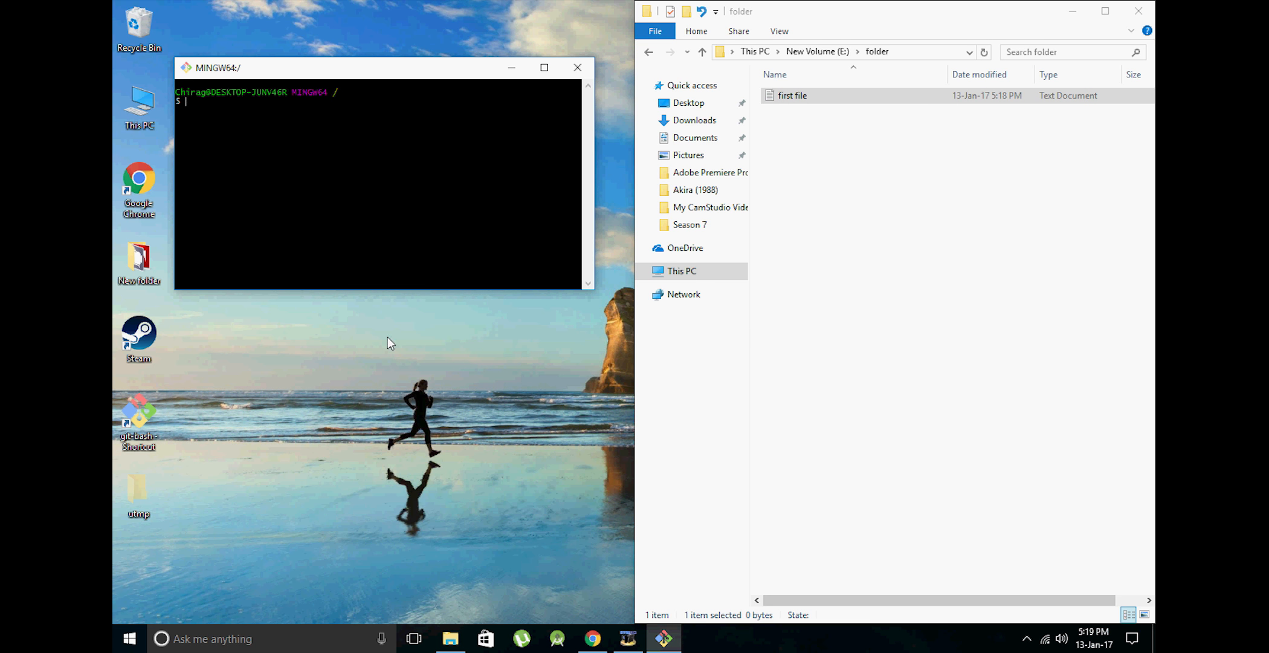
type("cd e")
type("cd f")
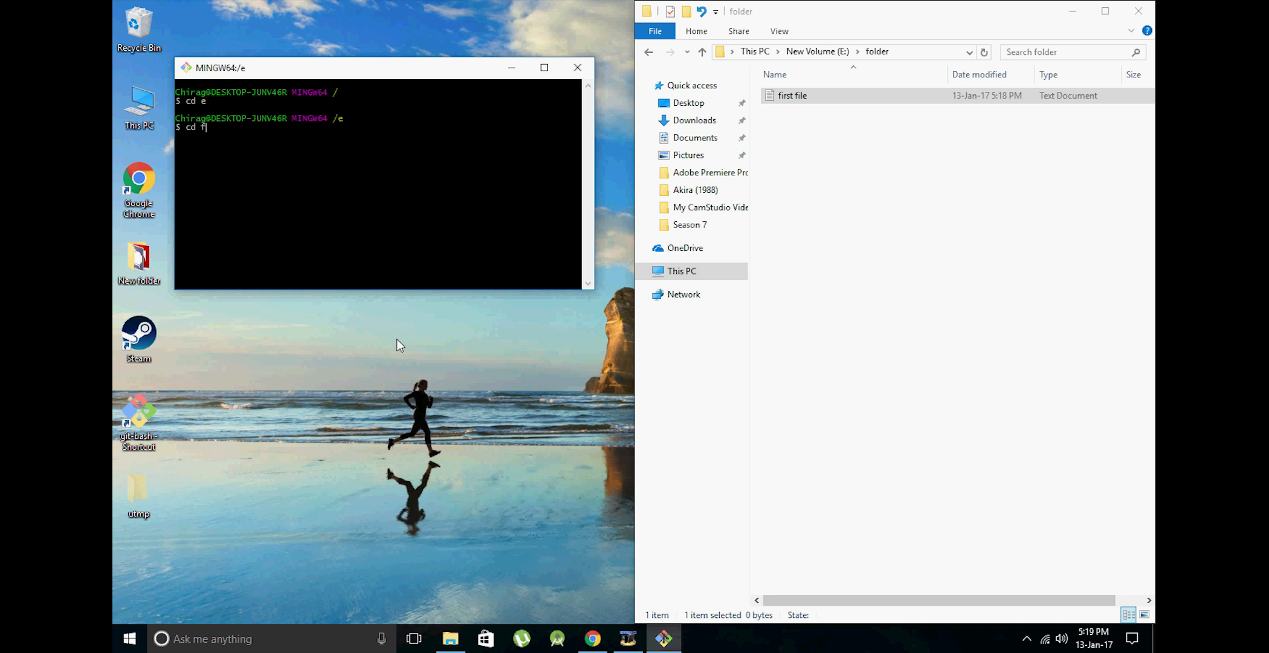
type("older")
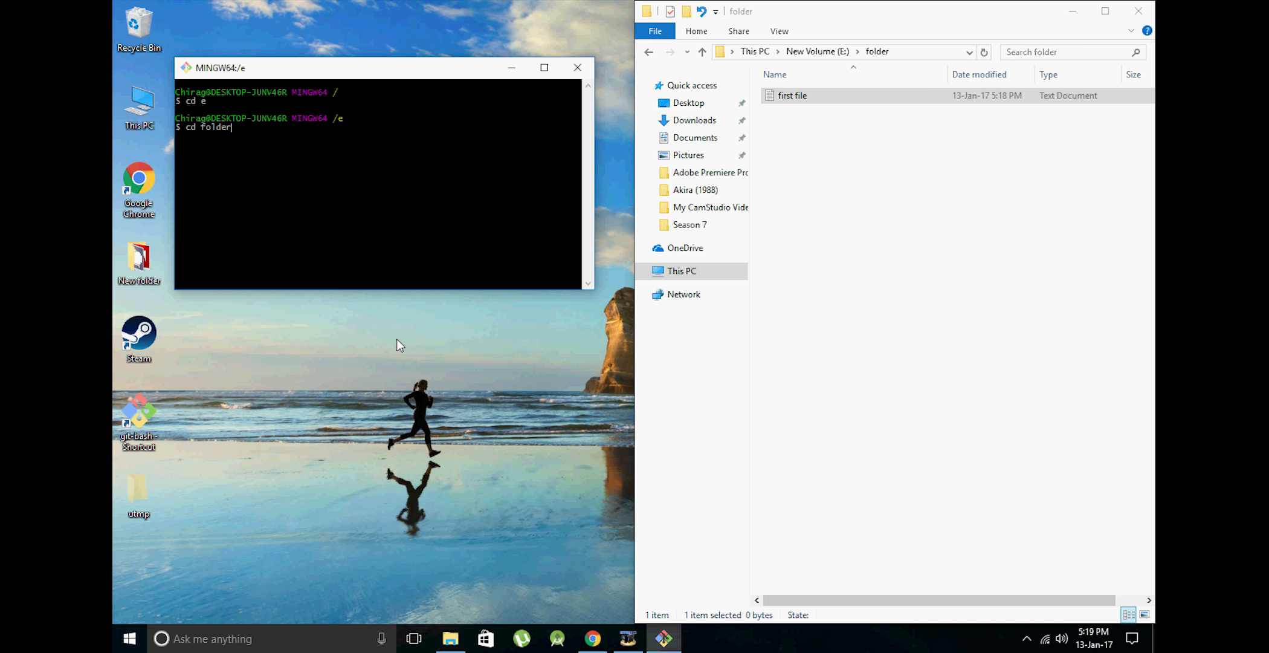
key("Return")
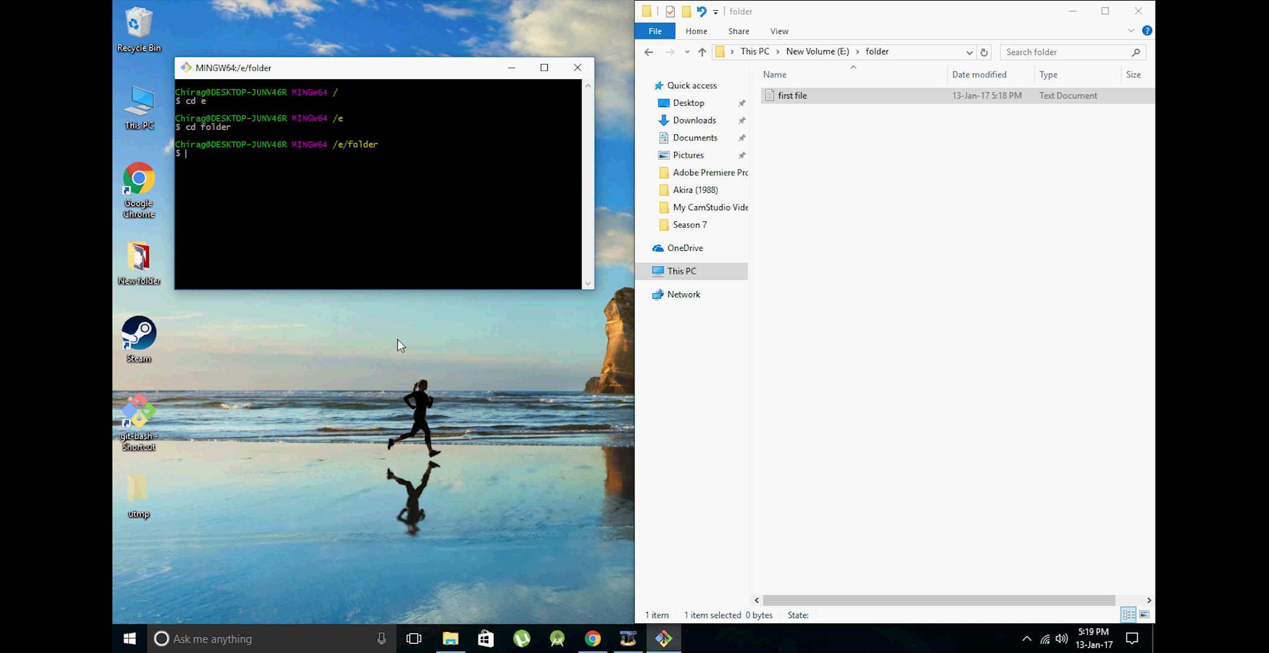
type("git")
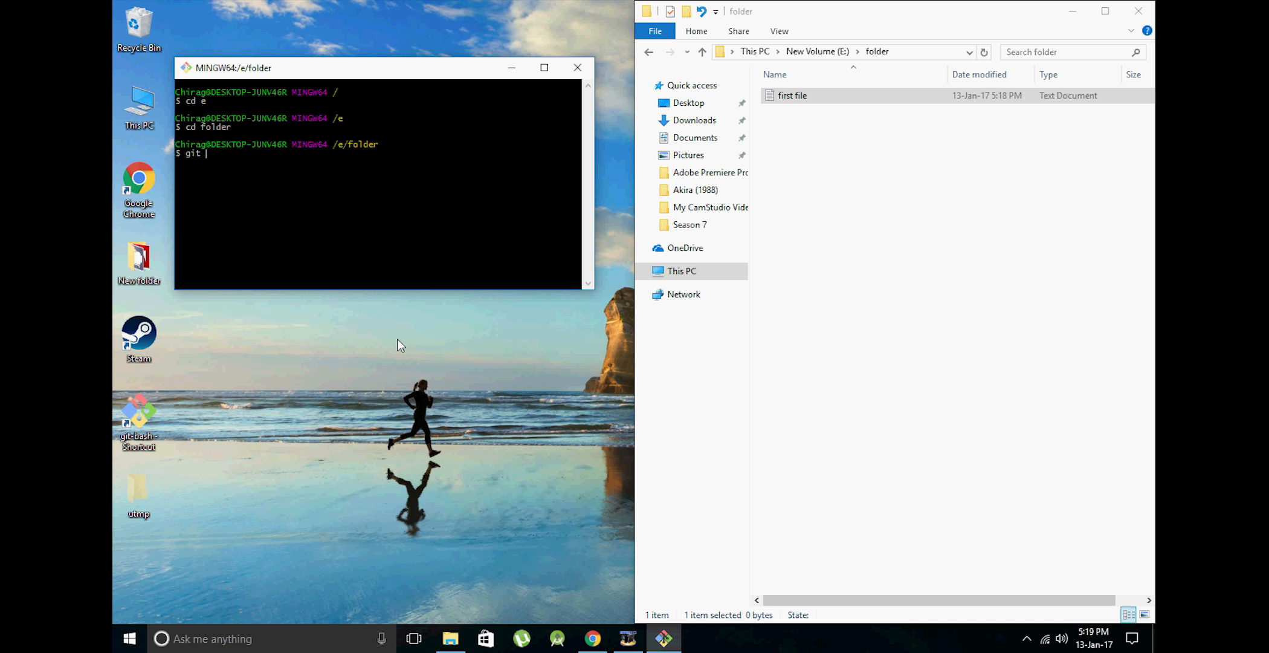
type("init")
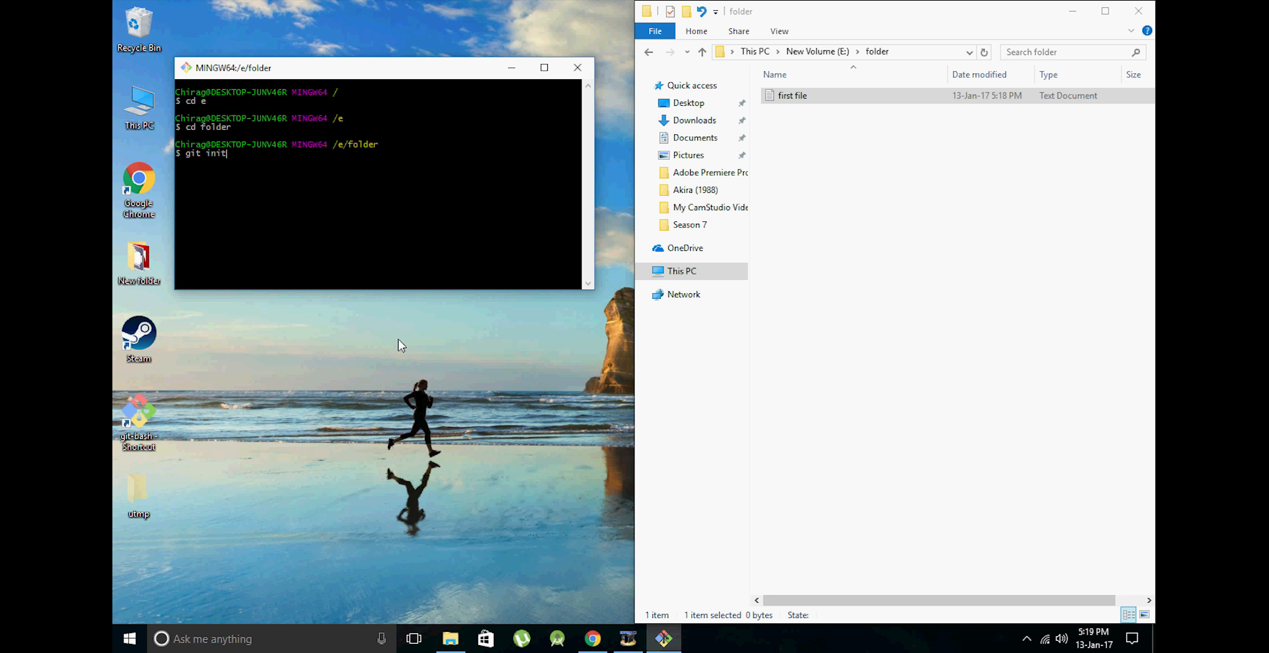
key("Return")
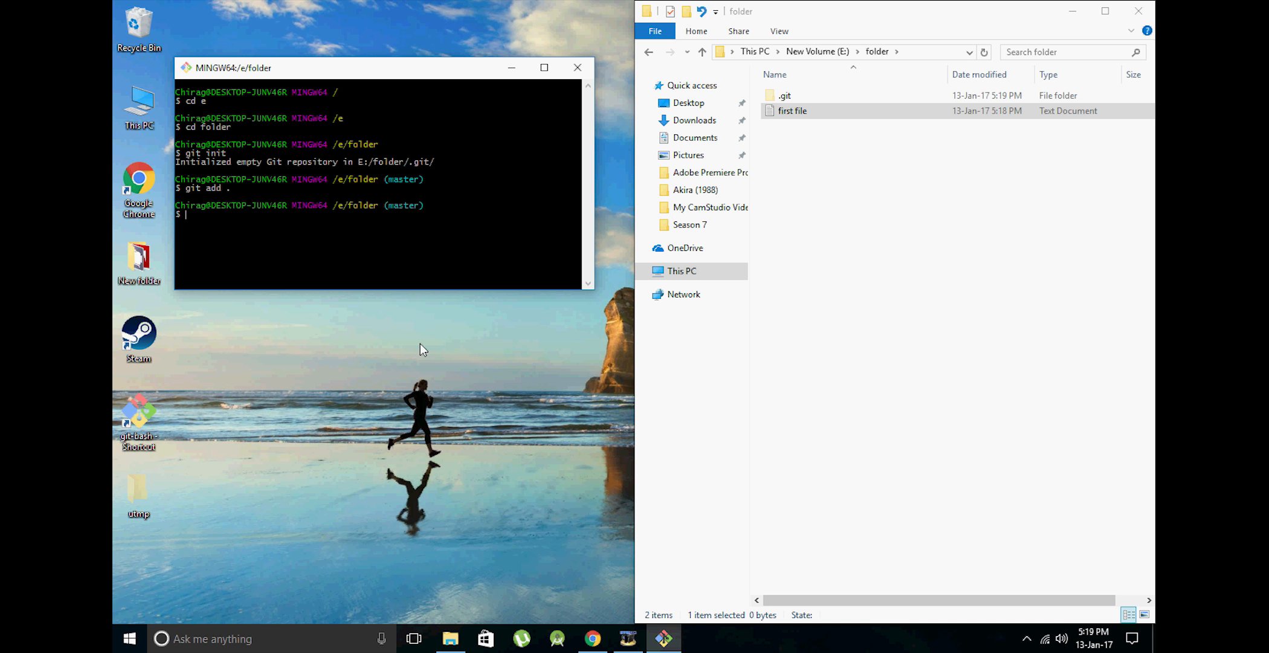
Commit the staged file with message 'This is the first commit'.
type("git com")
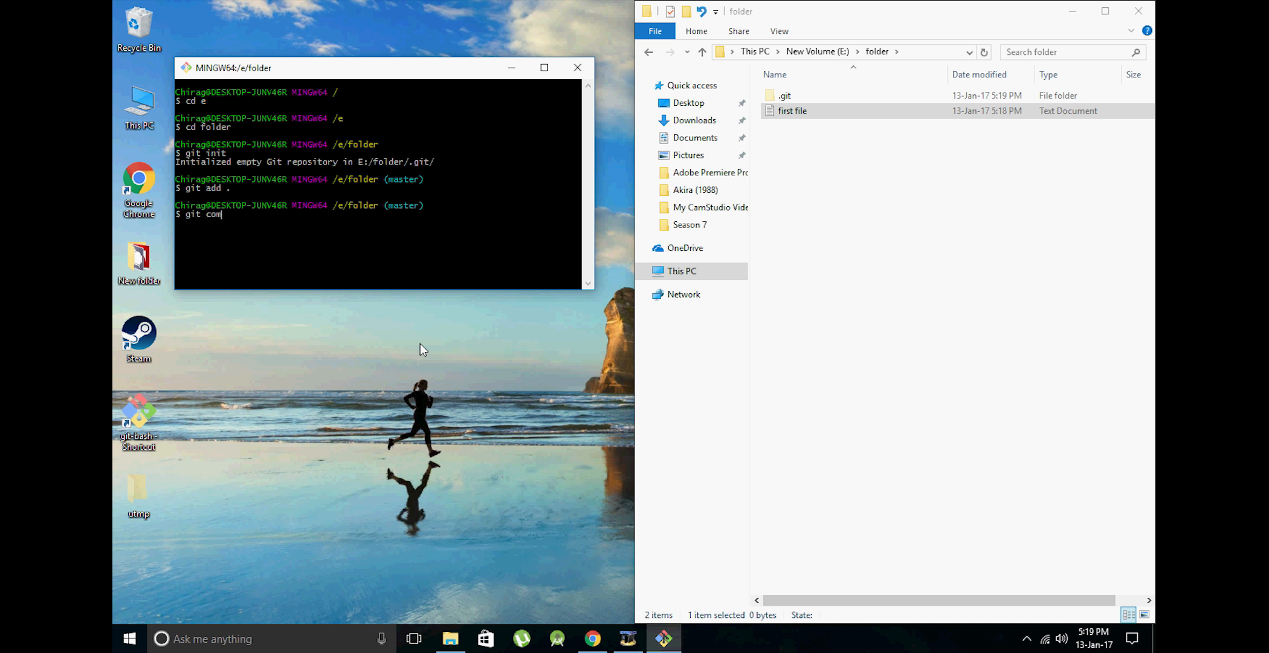
type("mit -m")
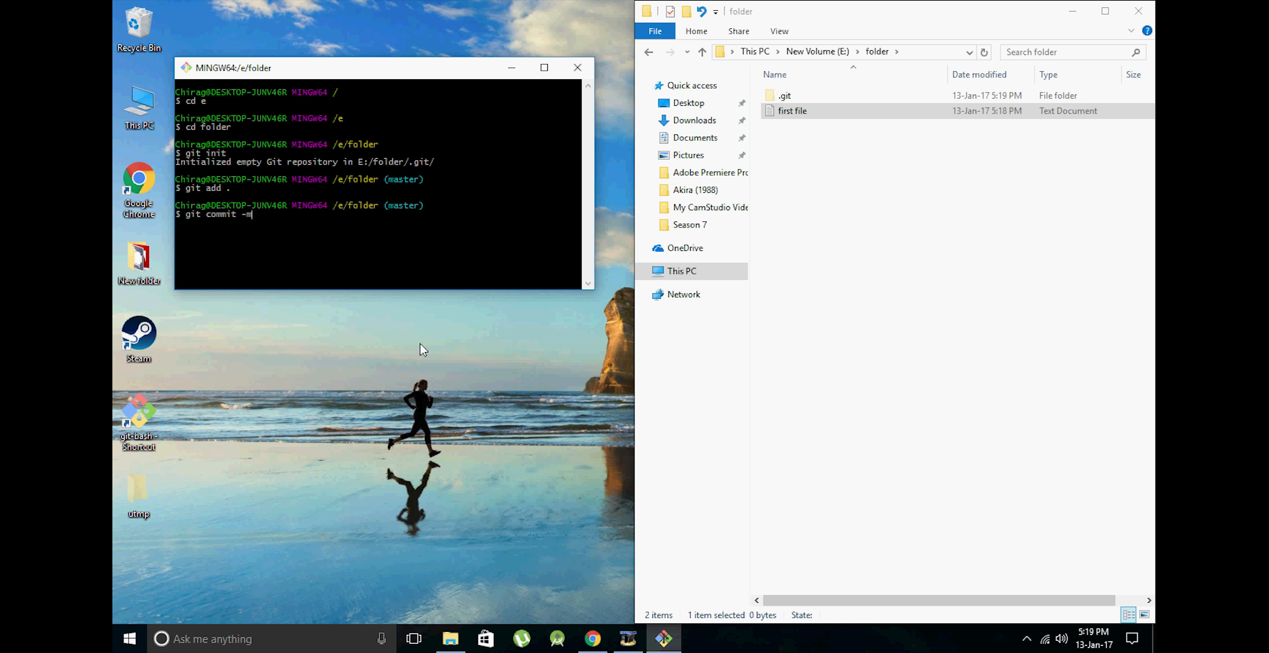
type("'This is the fi")
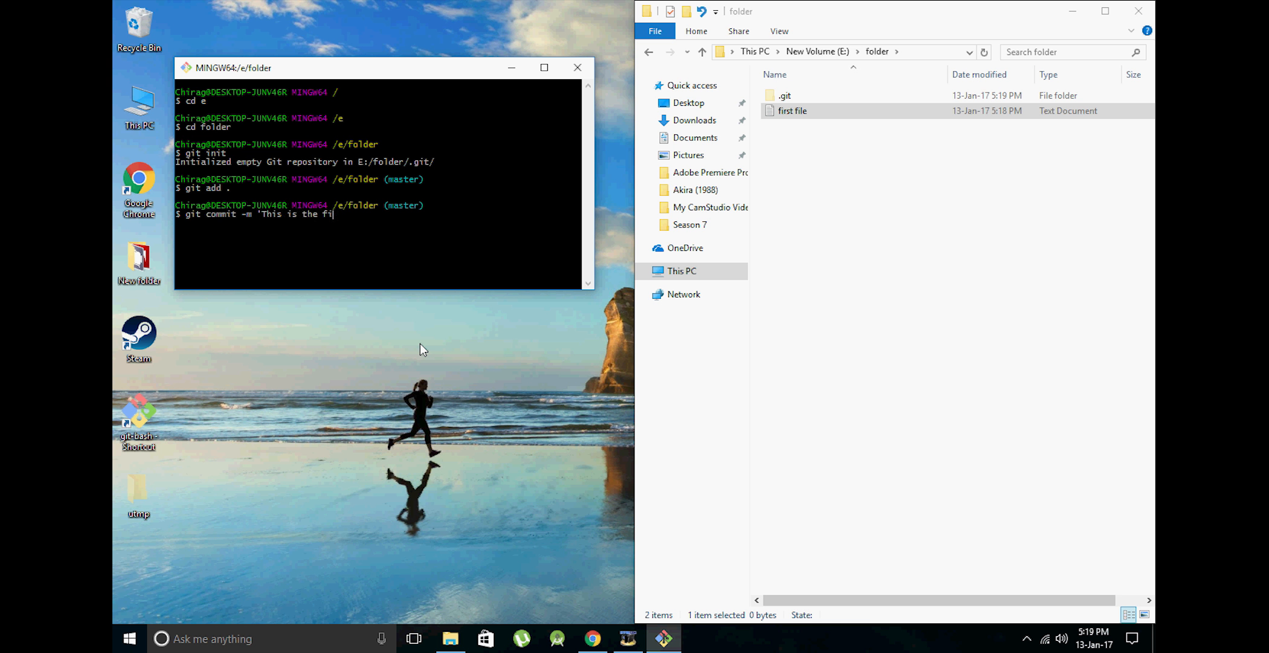
type("rst c")
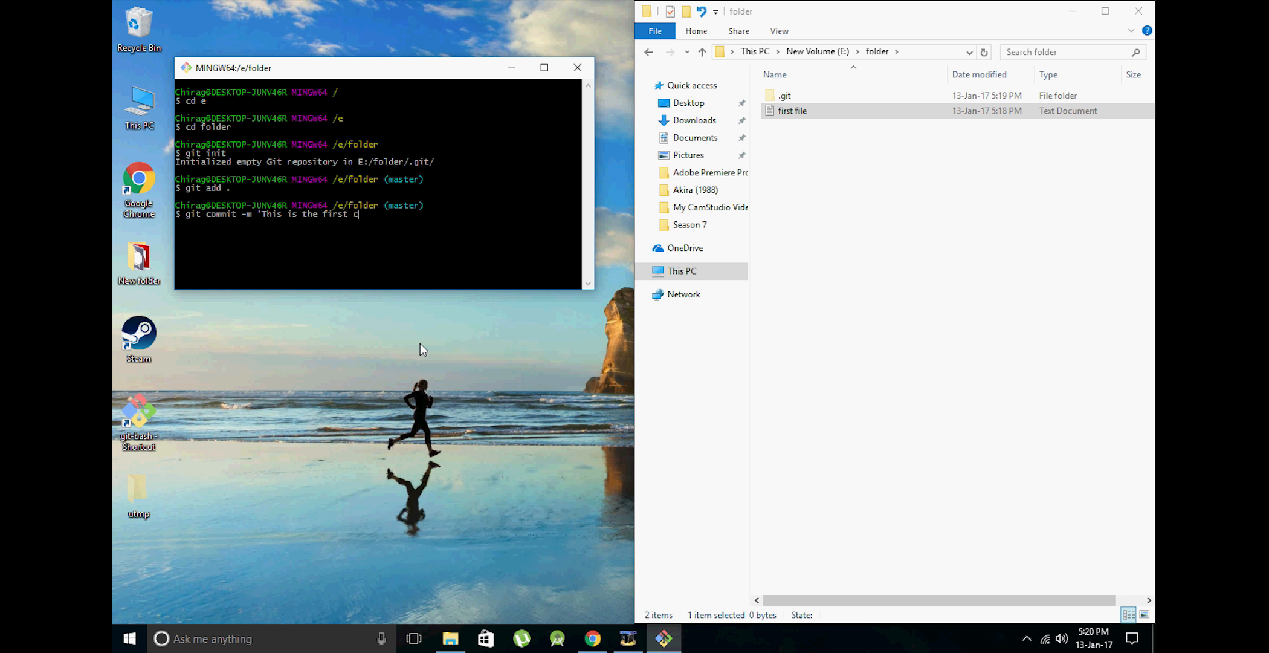
type("ommit")
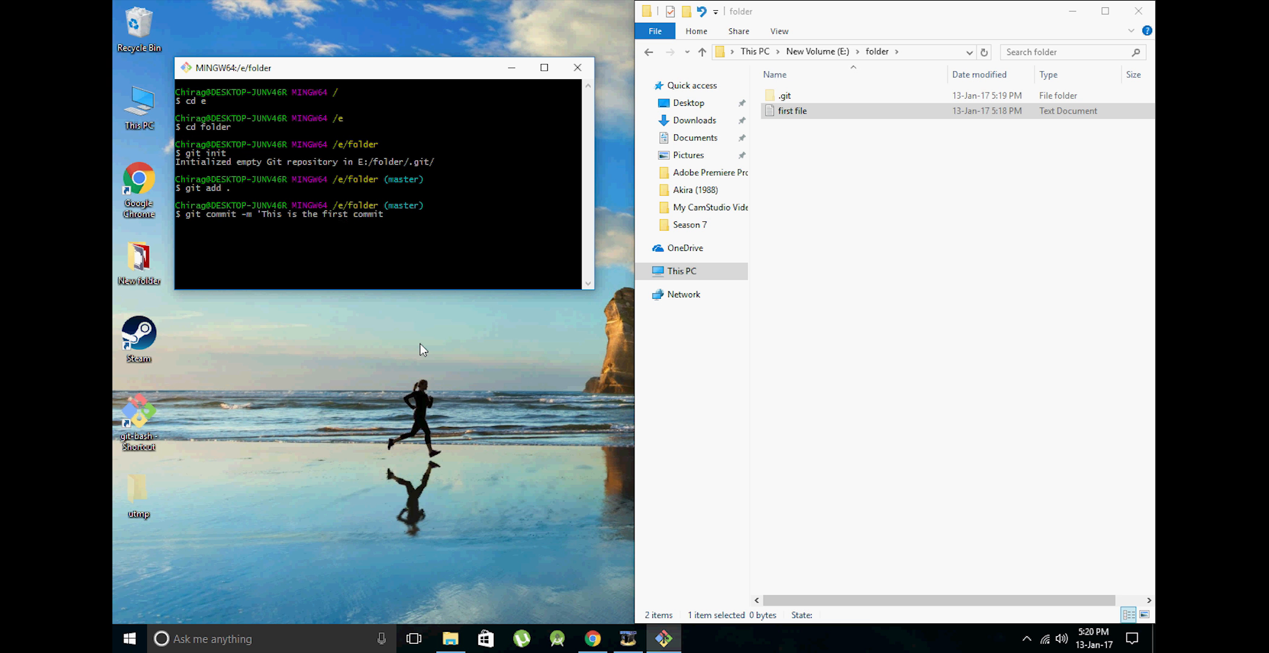
type("'")
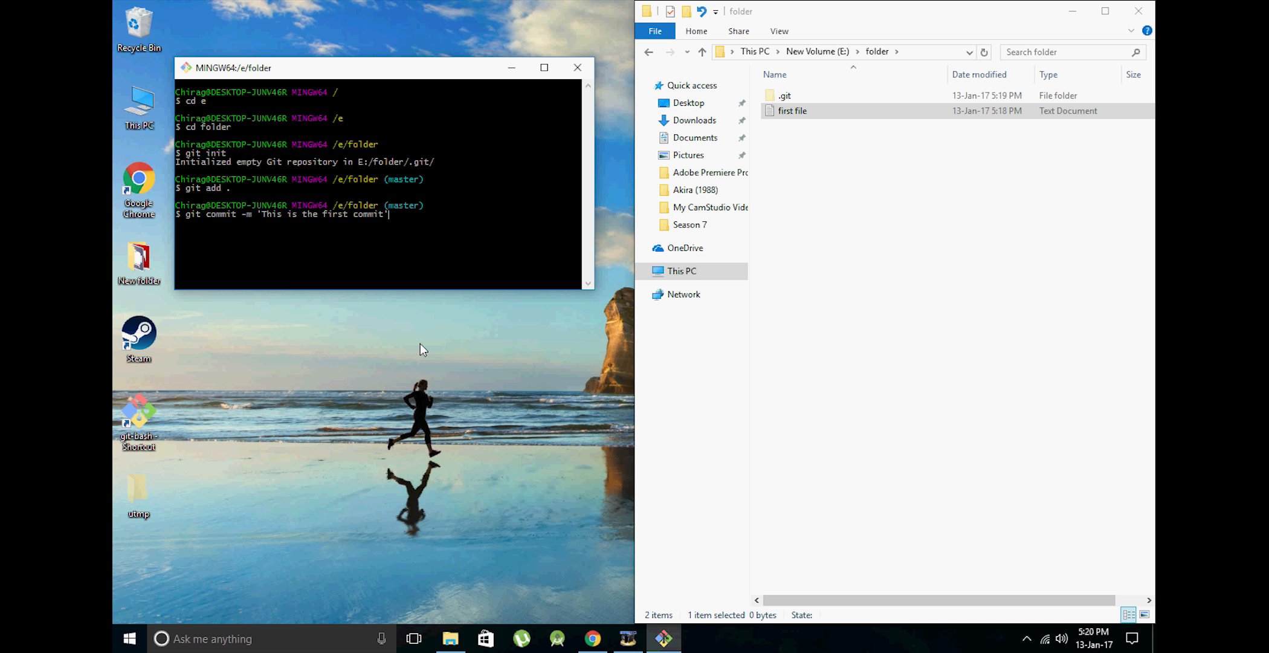
key("Return")
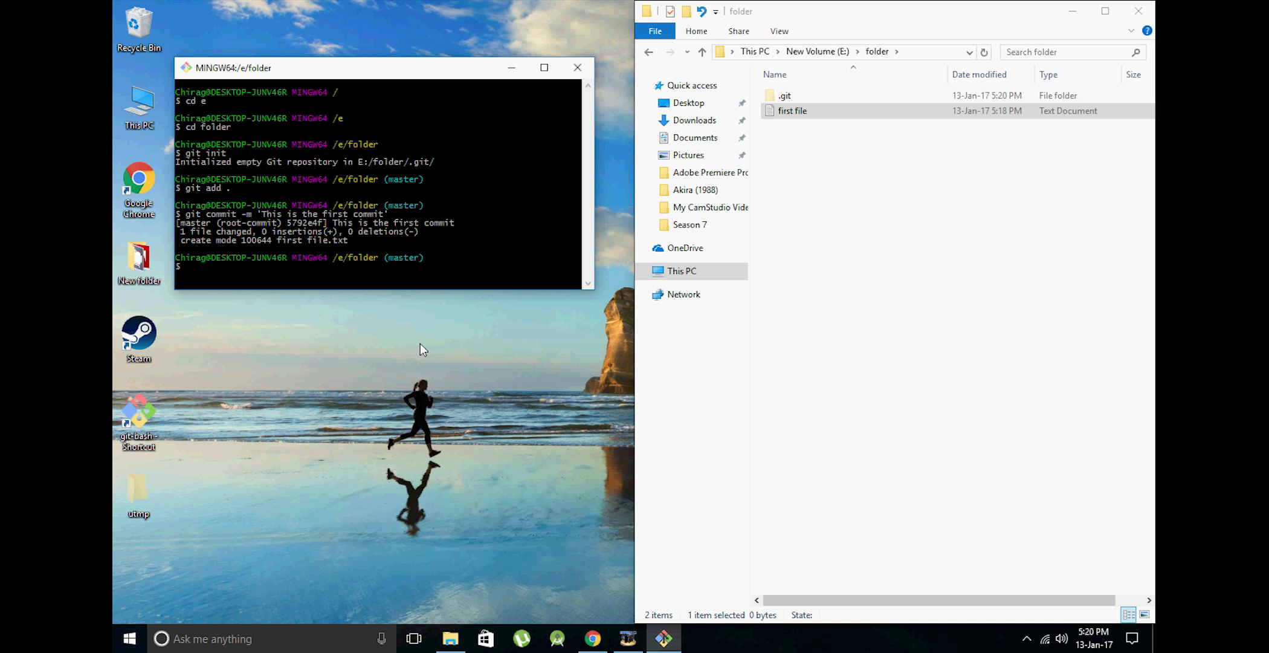
Add remote origin using the pasted MyFirstRepo GitHub URL.
type("g")
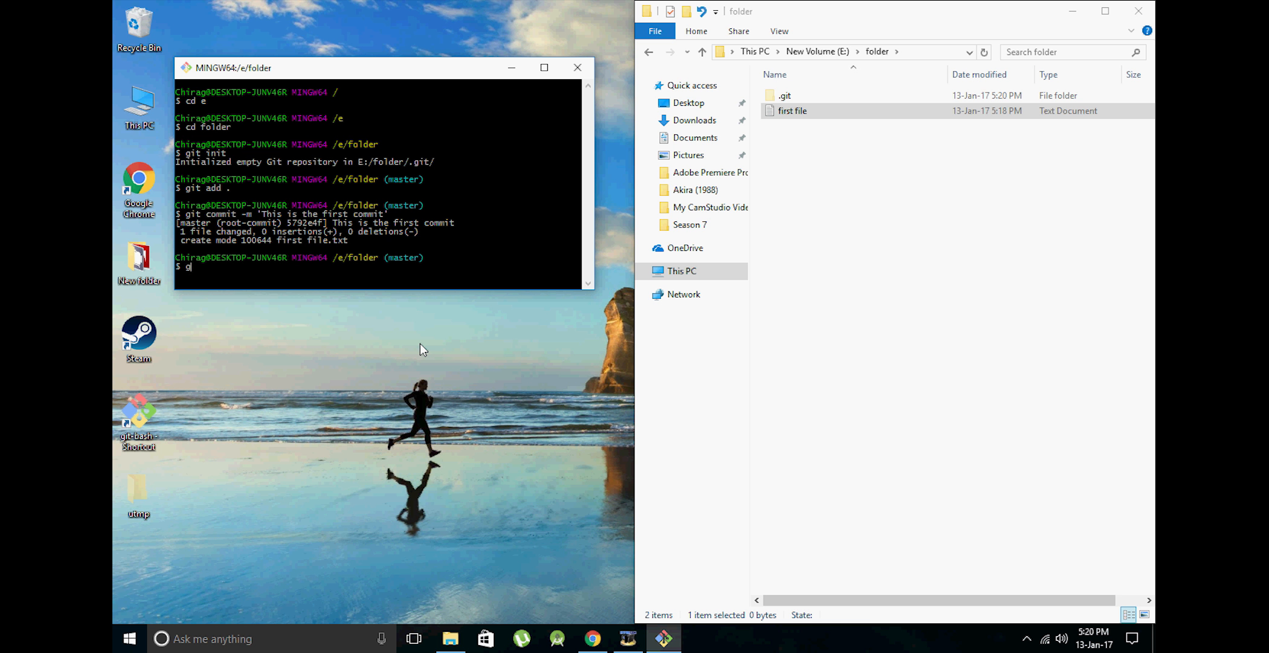
type("it")
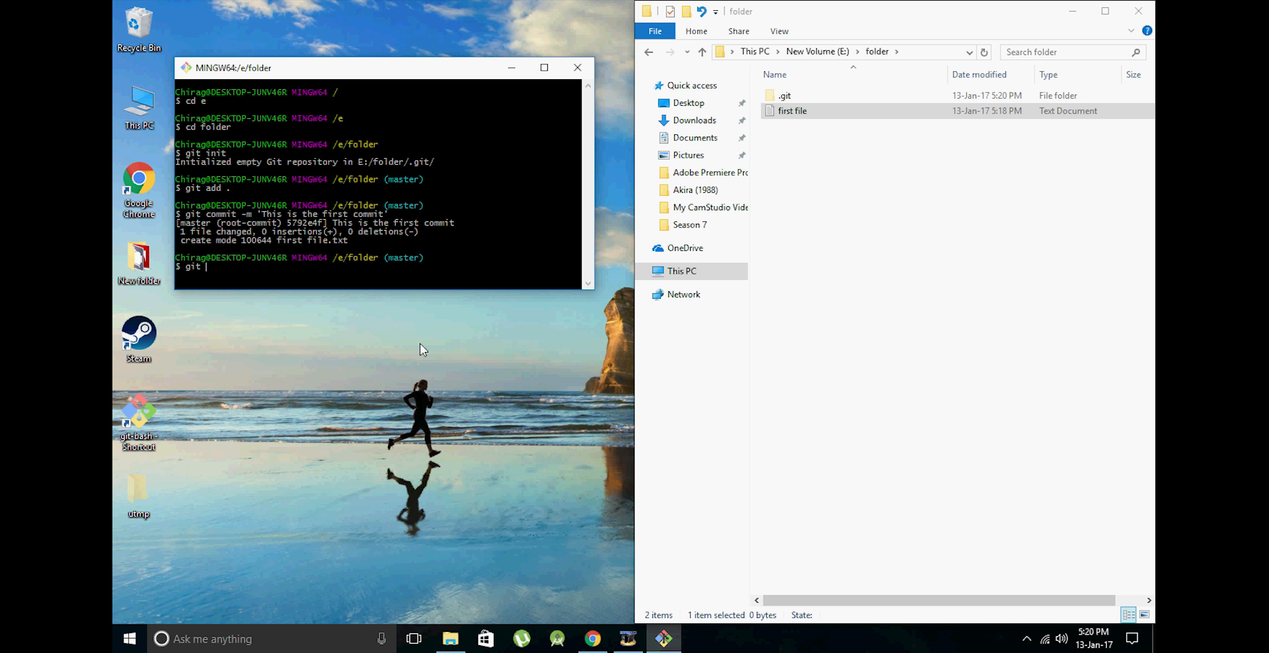
type("remo")
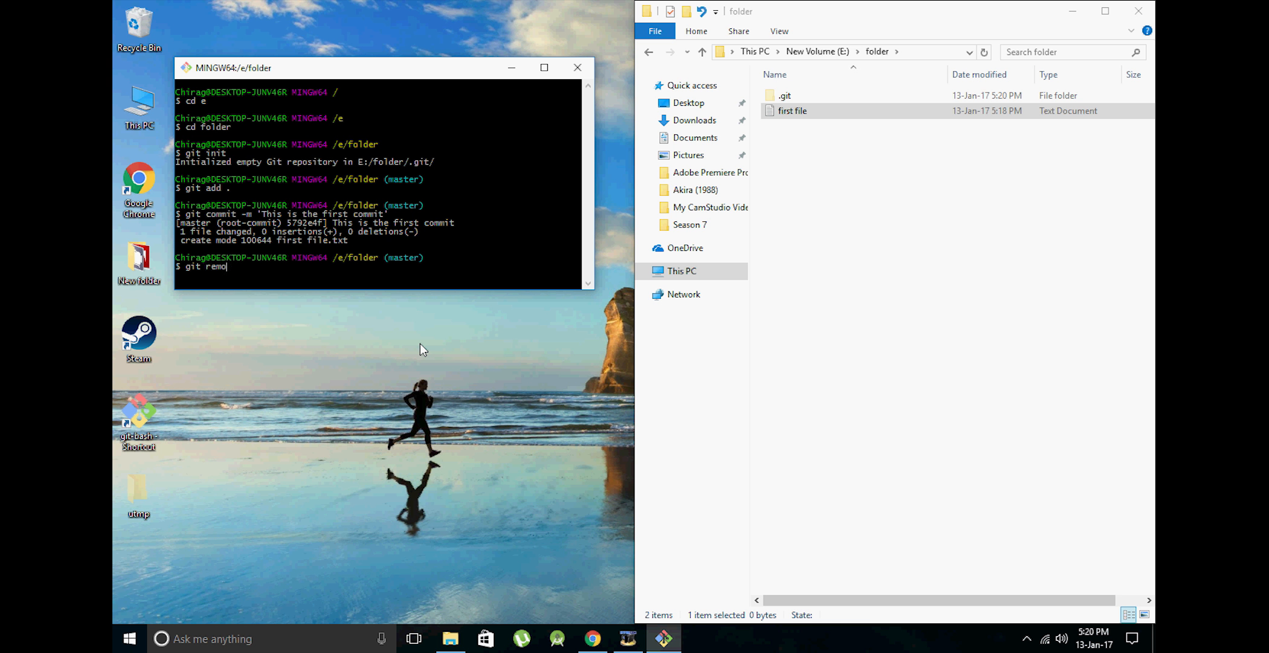
type("te add")
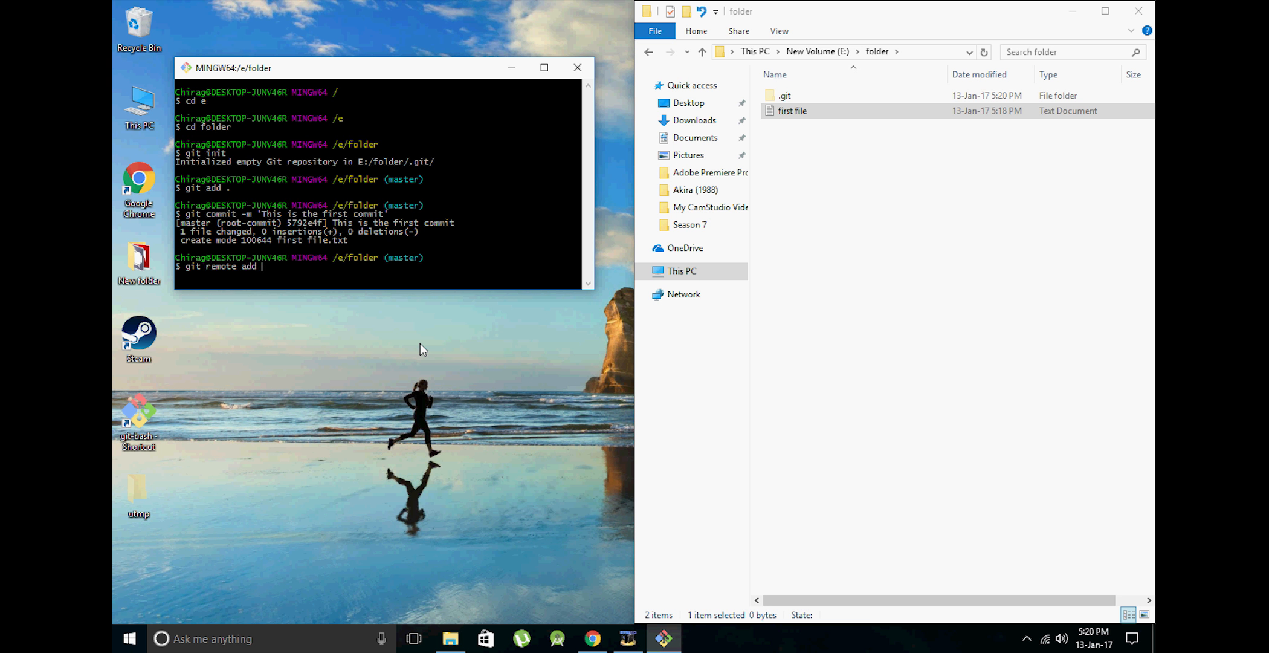
type("orig")
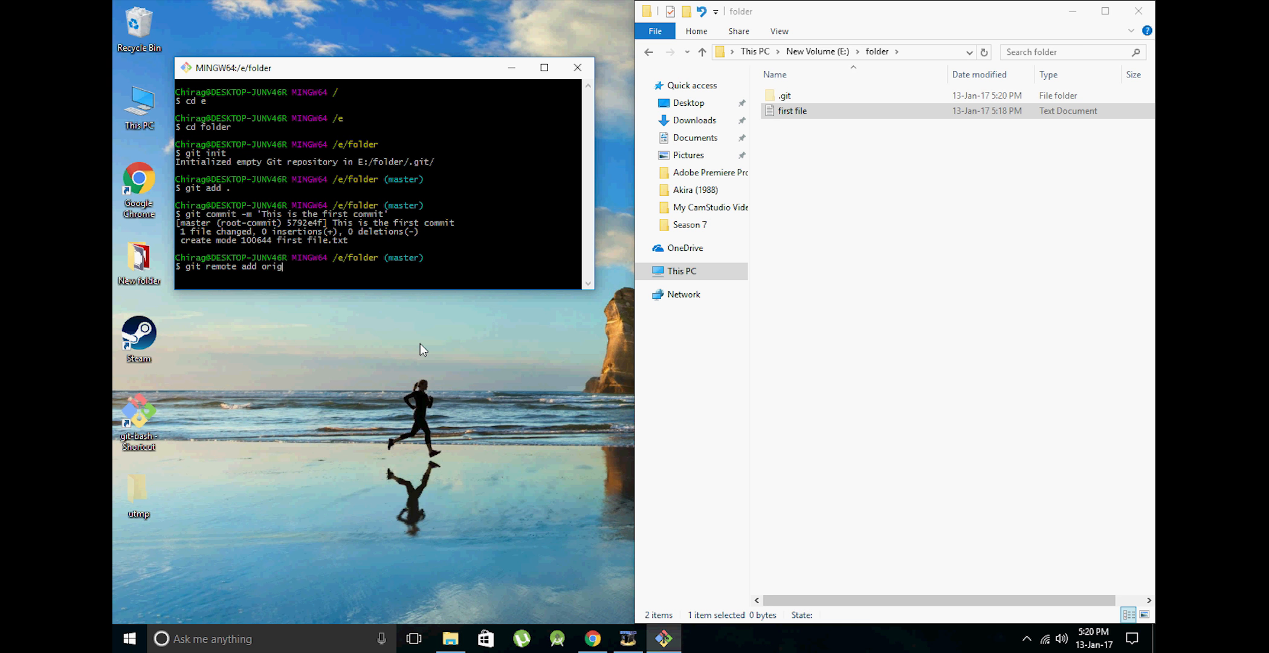
type("in")
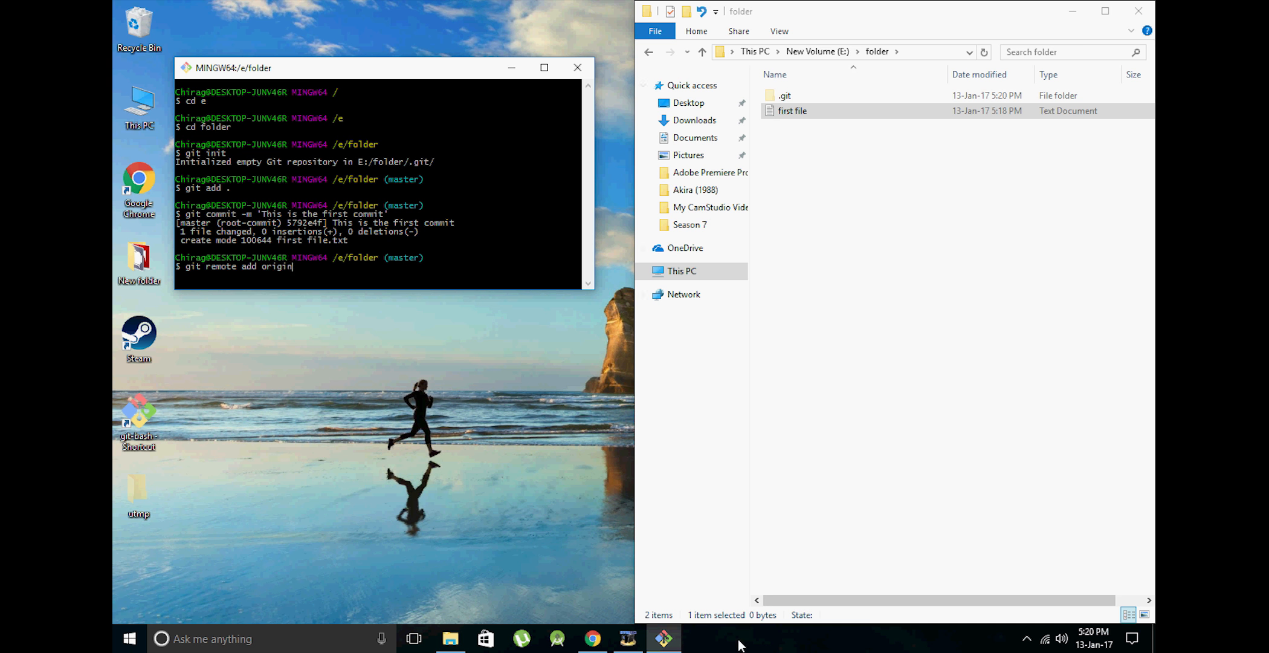
left_click(592, 639)
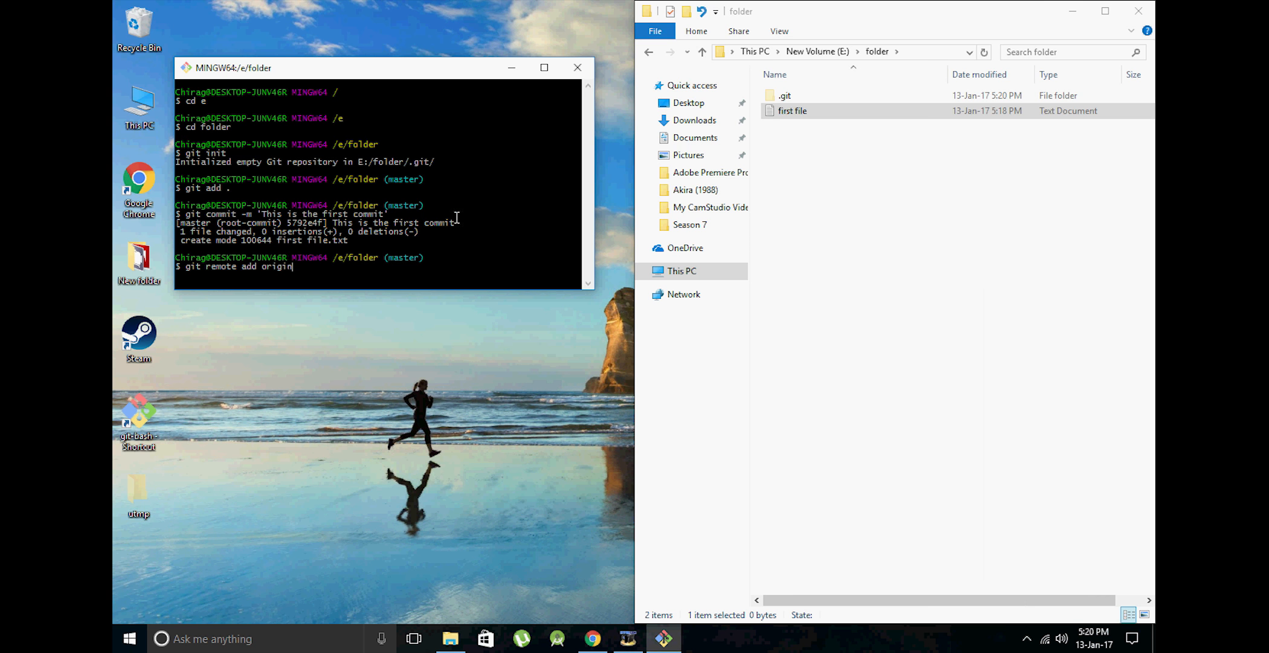
right_click(328, 279)
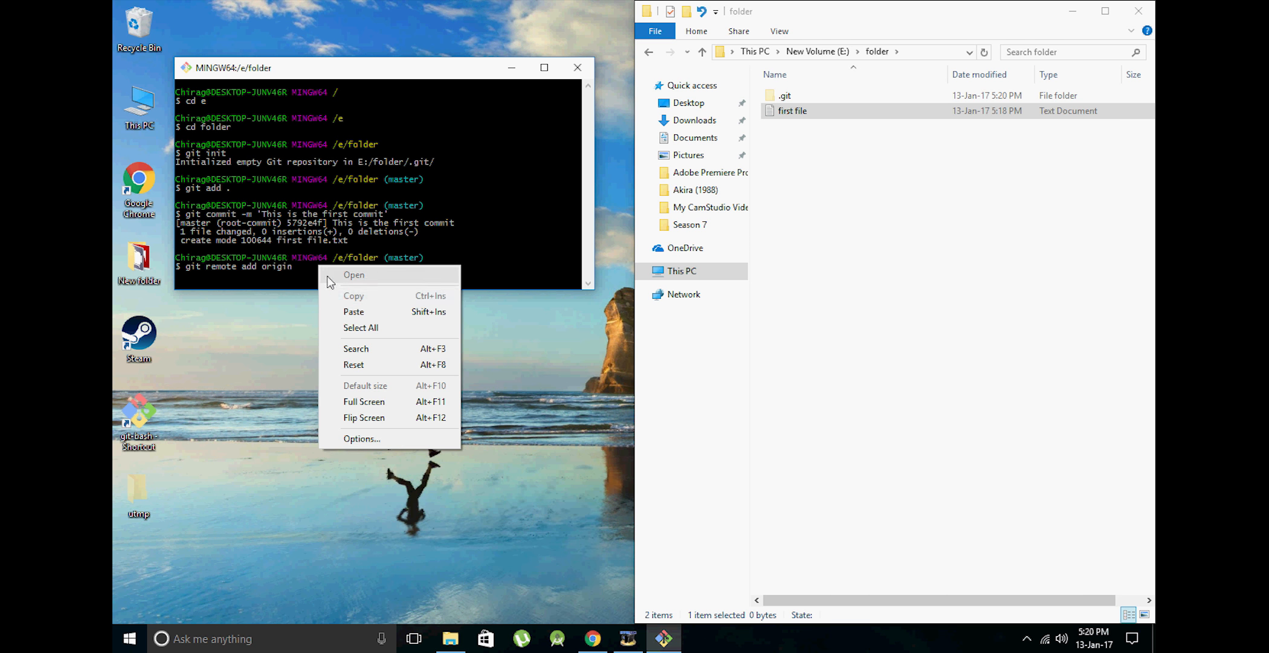
left_click(353, 312)
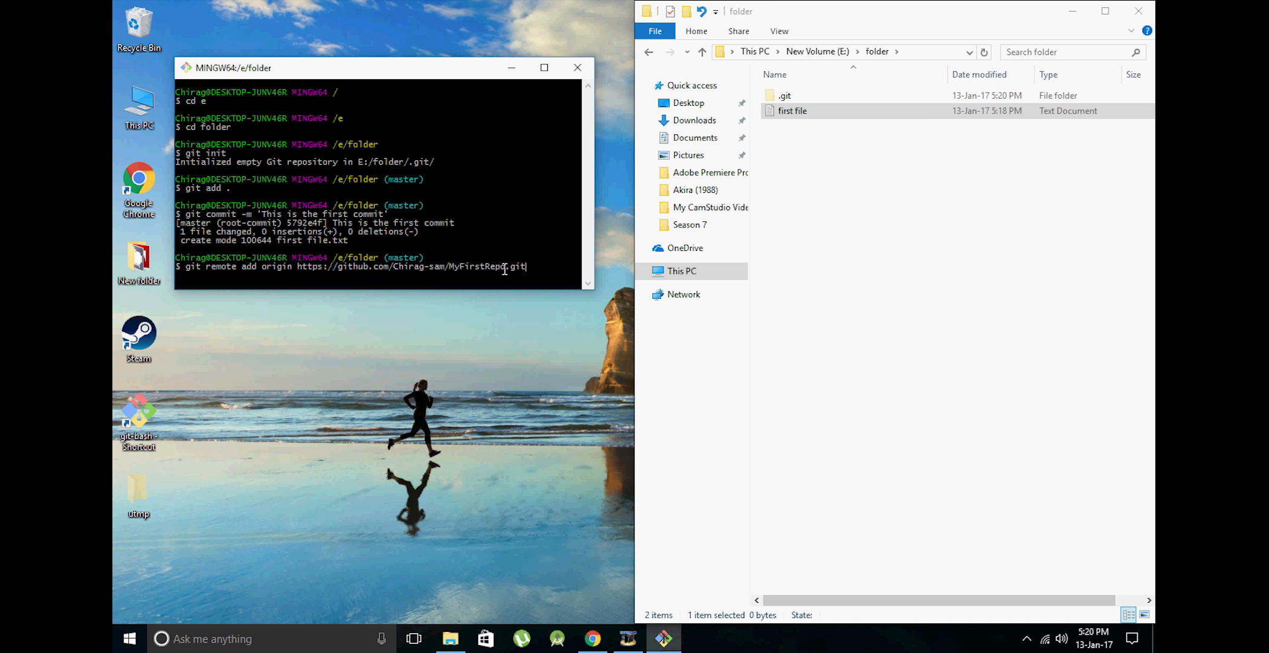
key("Return")
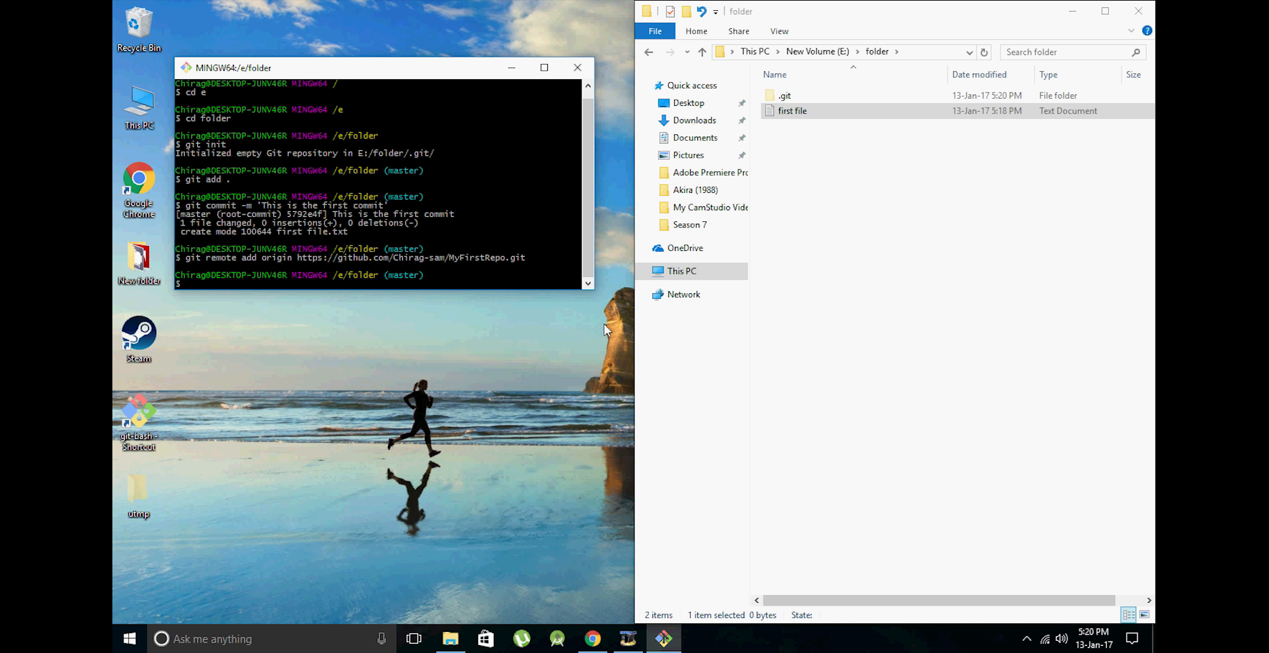
Push master to origin with git push -u origin master.
type("git")
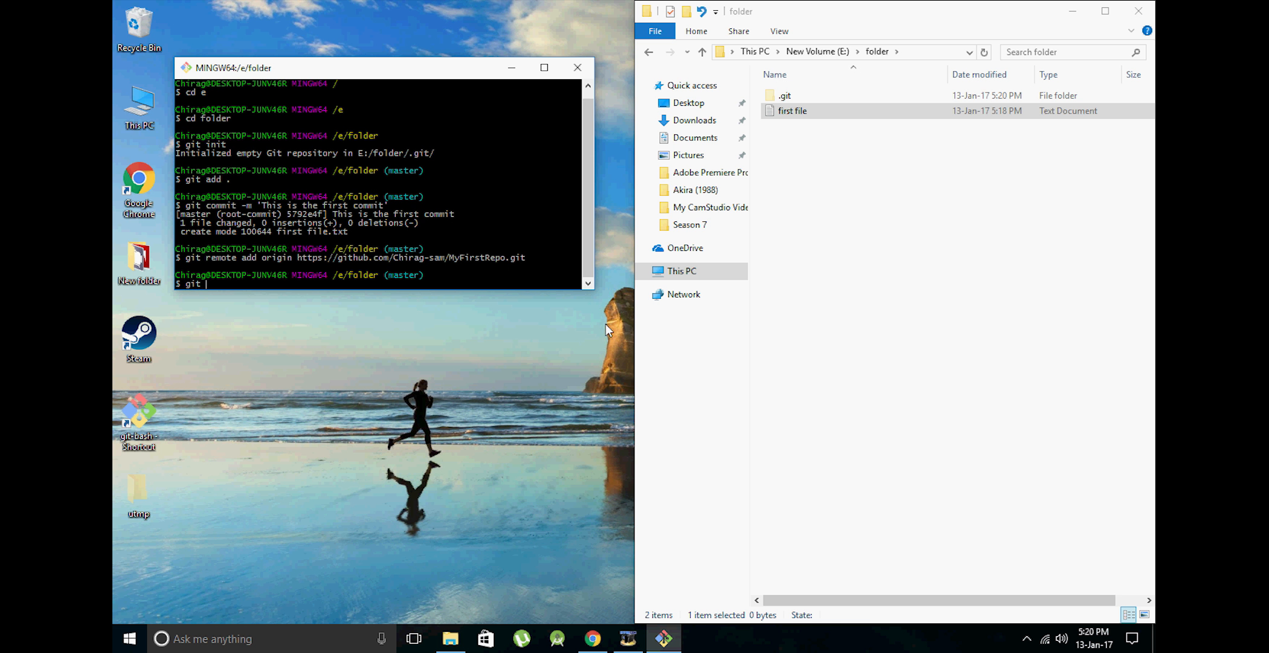
type("push")
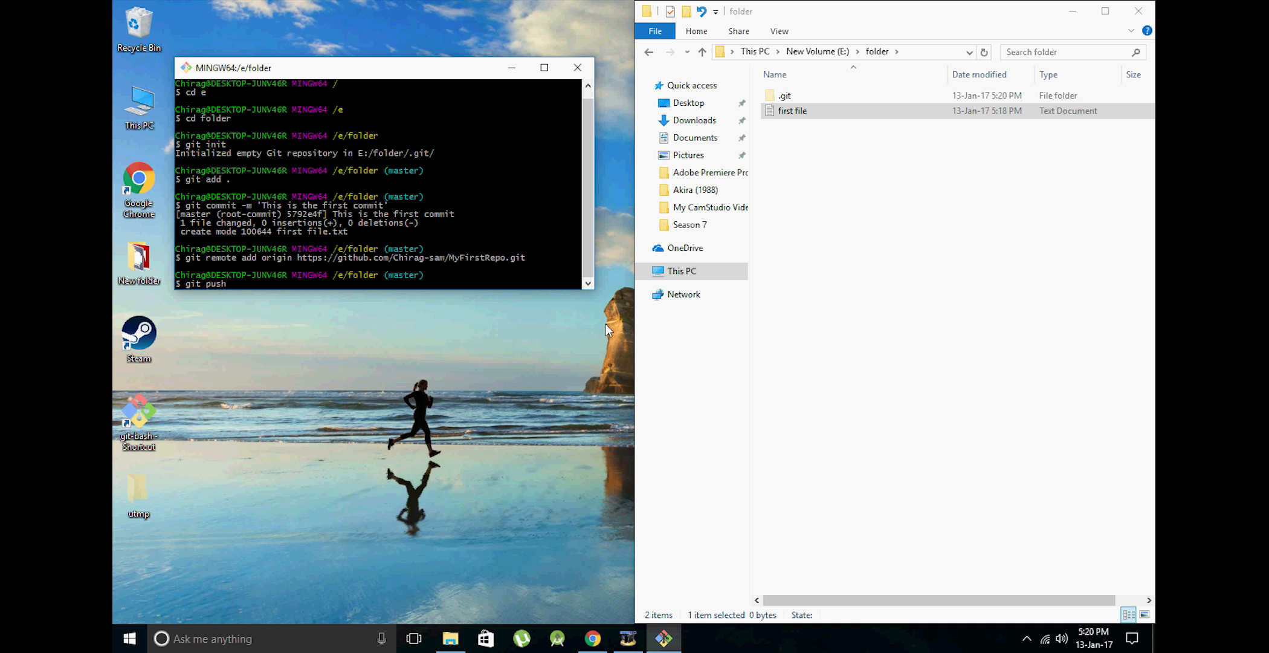
type("-u")
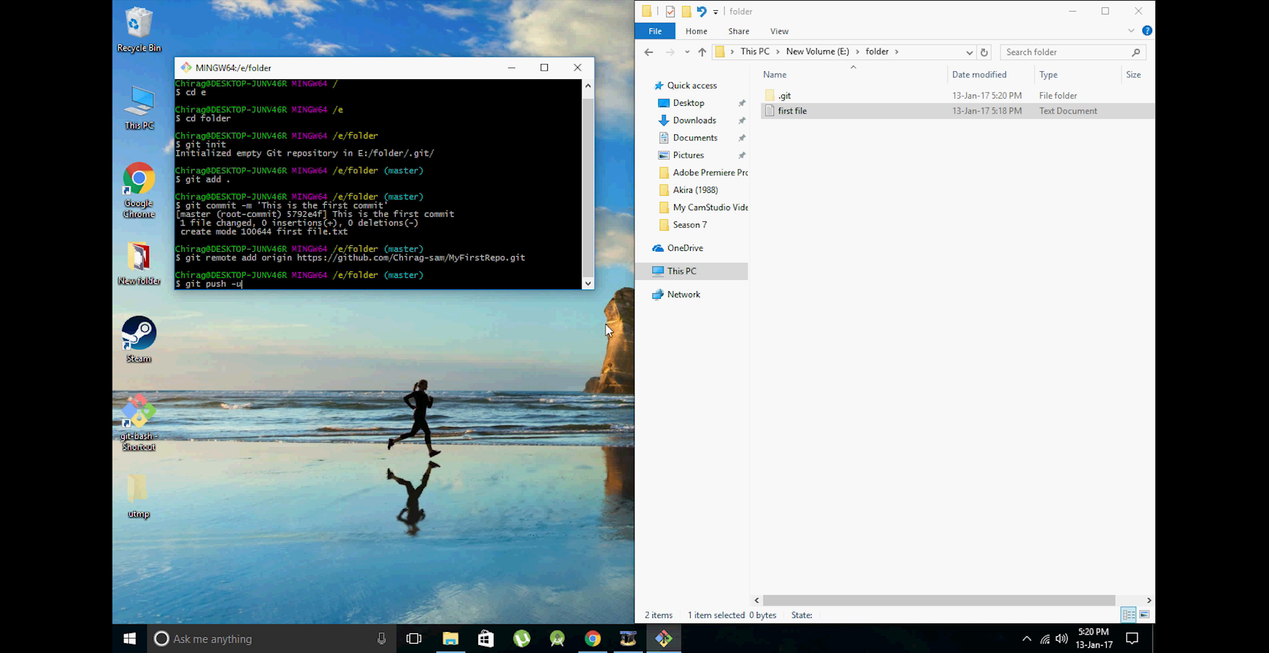
type("op")
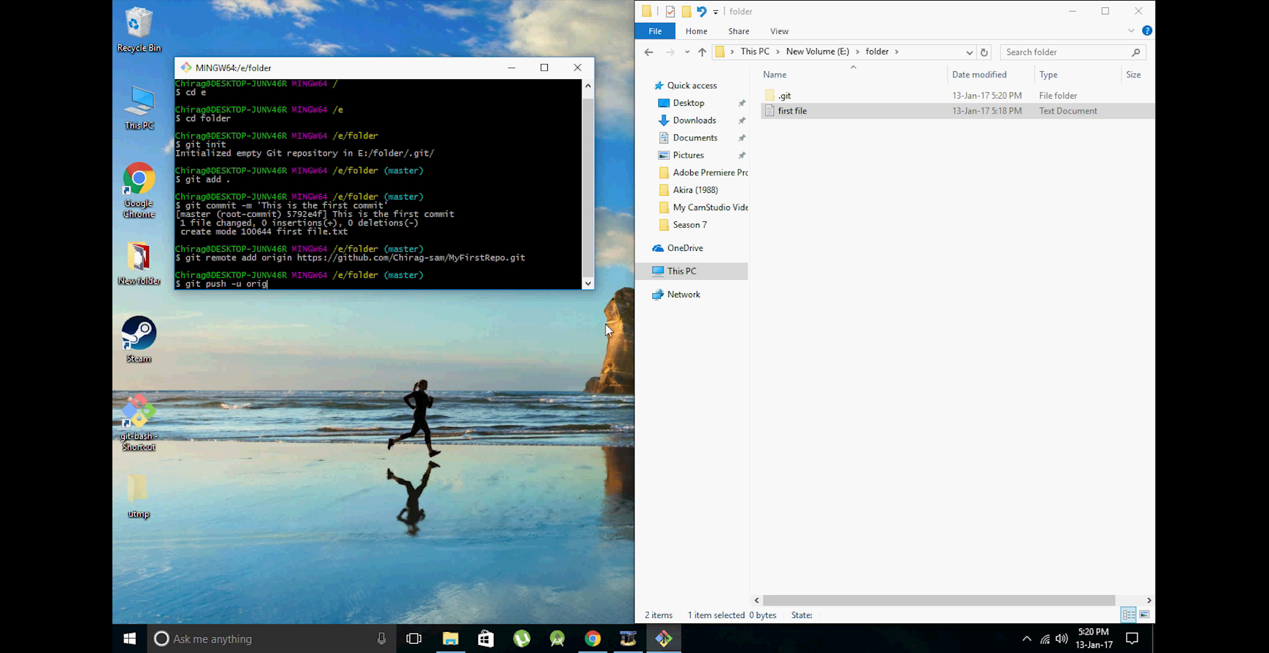
type("in master")
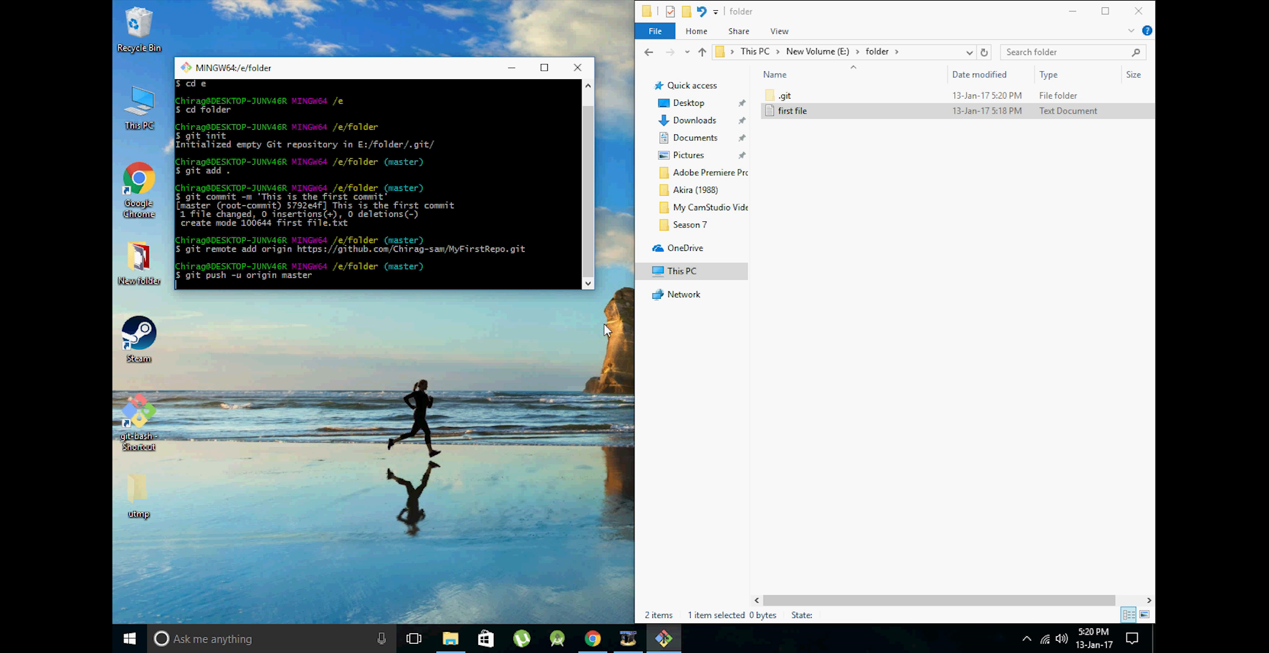
mouse_move(250, 286)
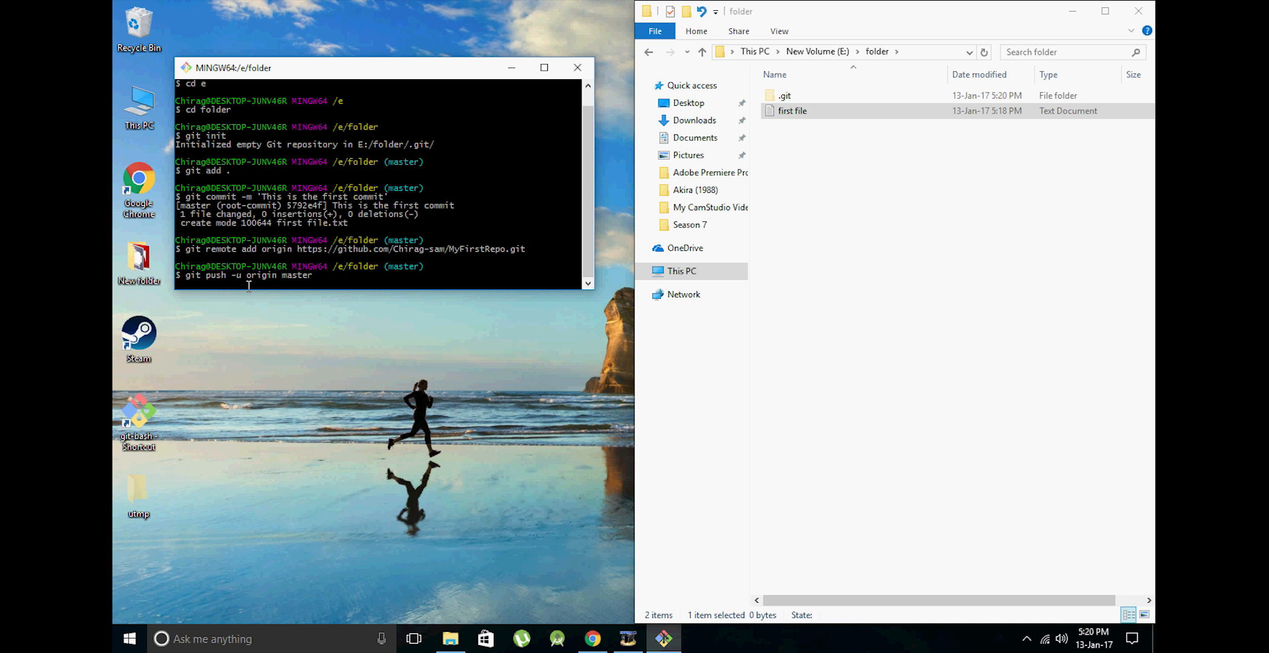
key("Return")
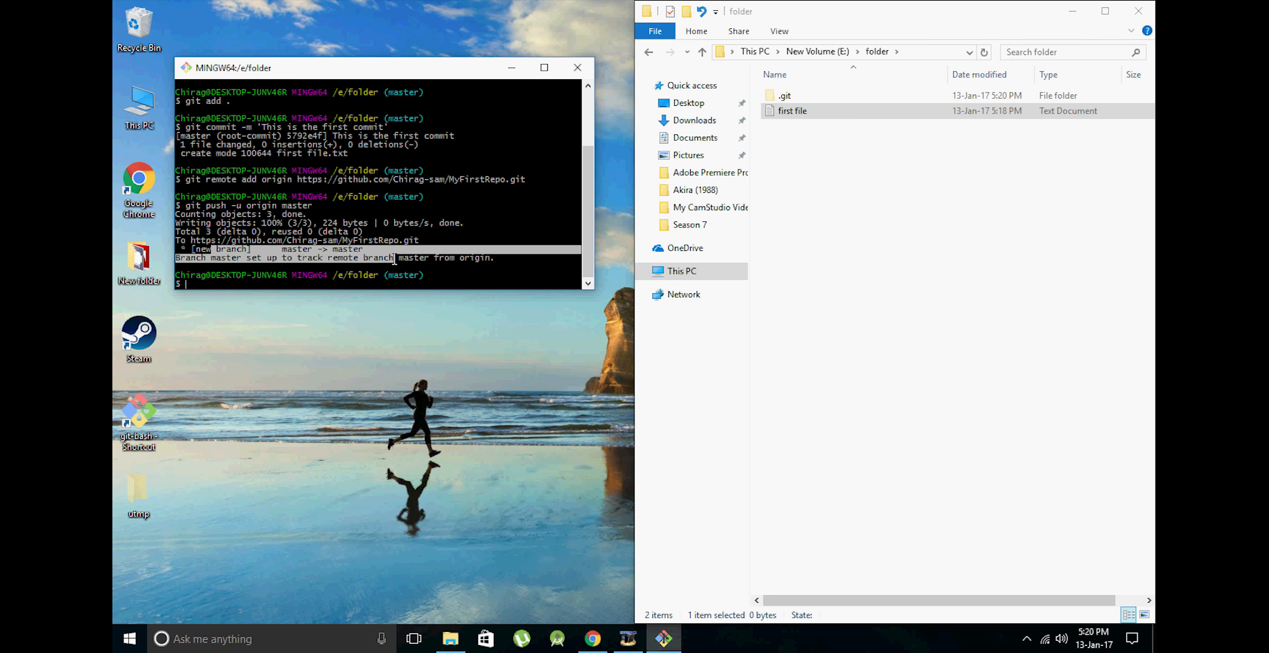
left_click(592, 639)
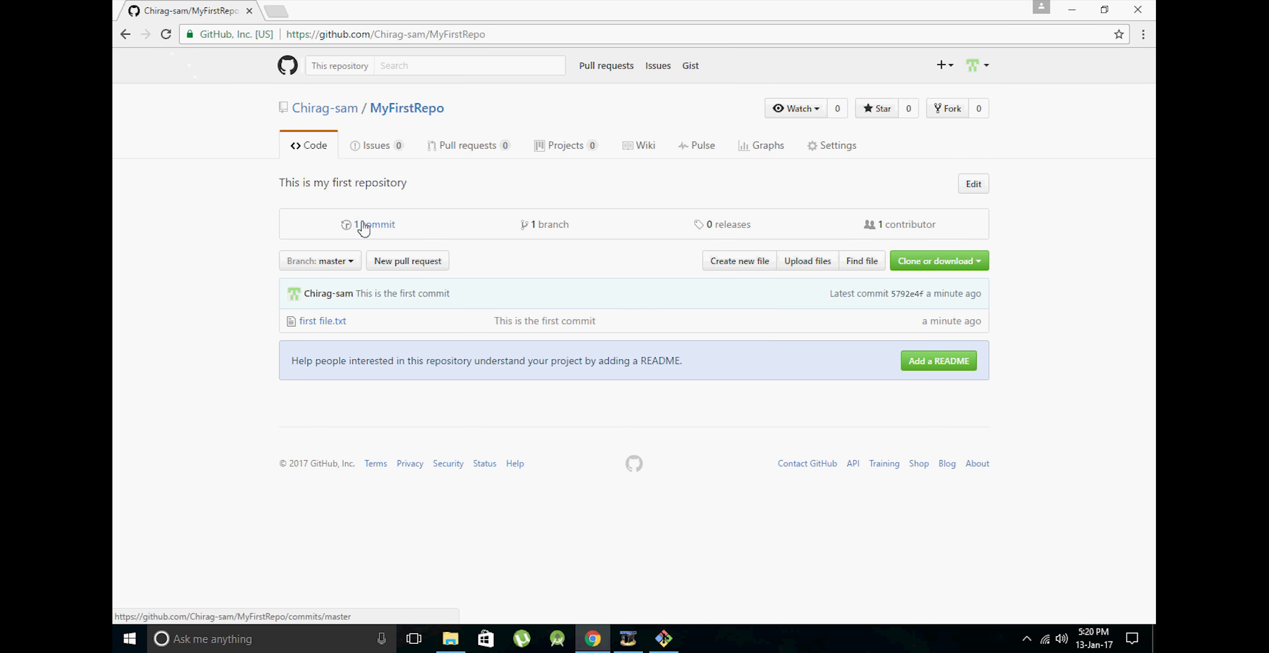
mouse_move(353, 328)
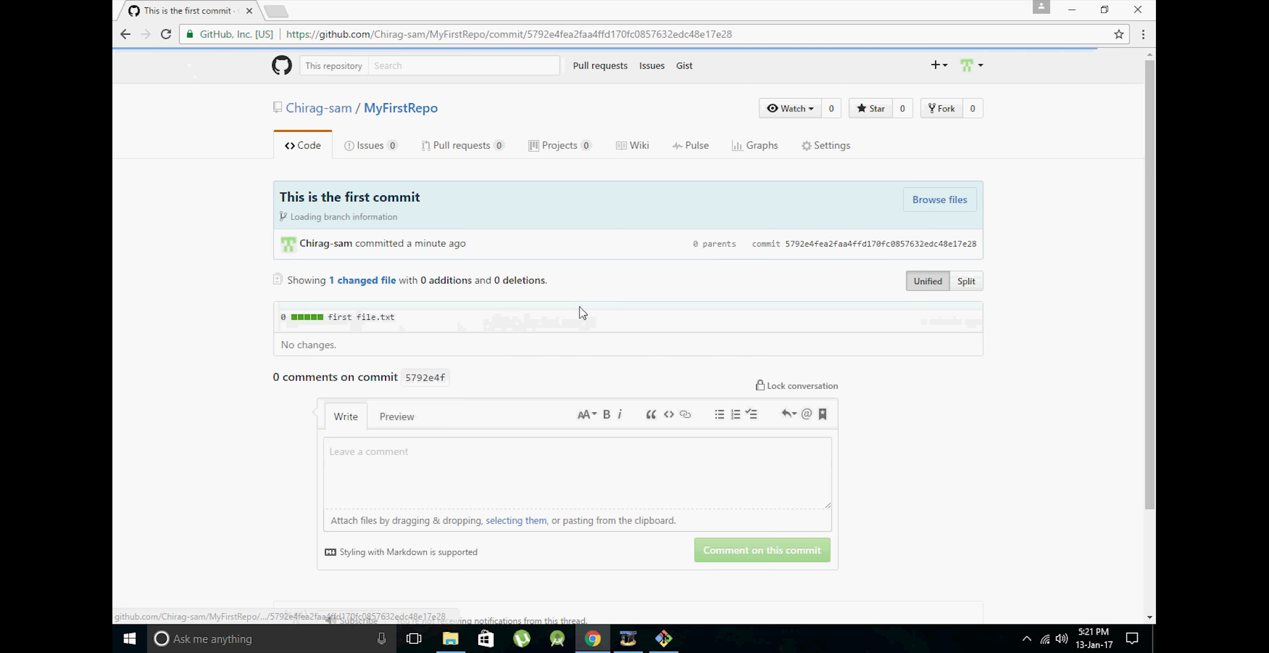
Scroll the 'This is the first commit' page to view first file.txt.
scroll("down", 3)
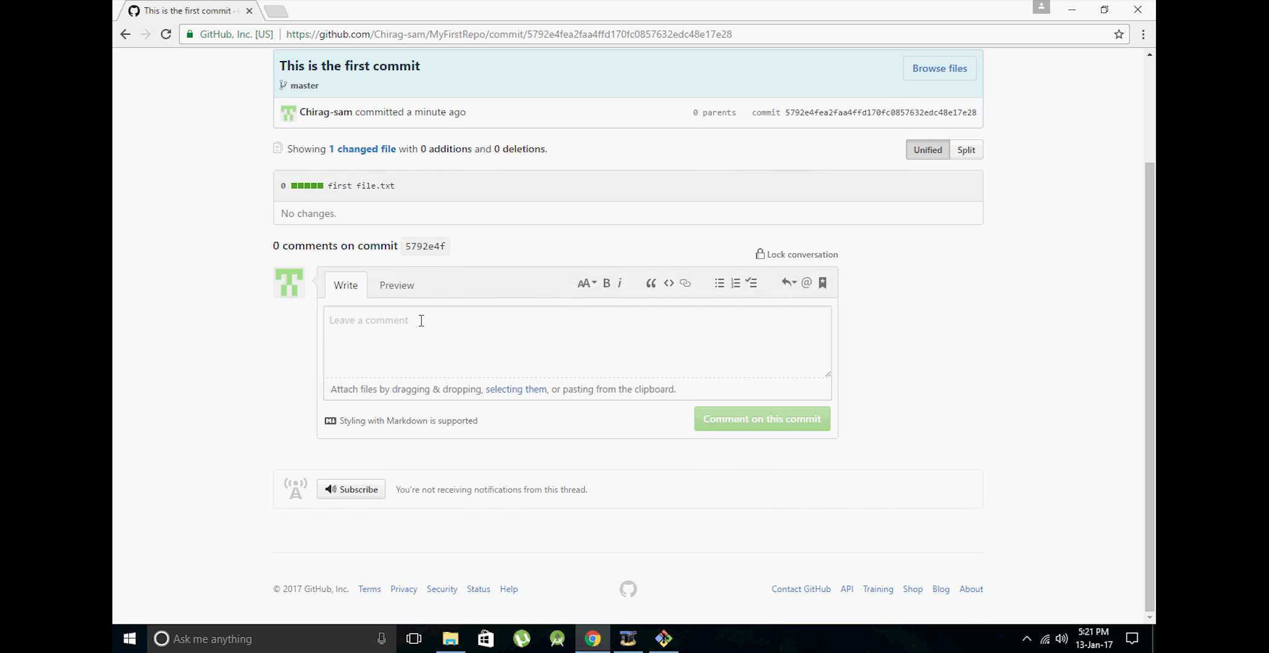
left_click(124, 34)
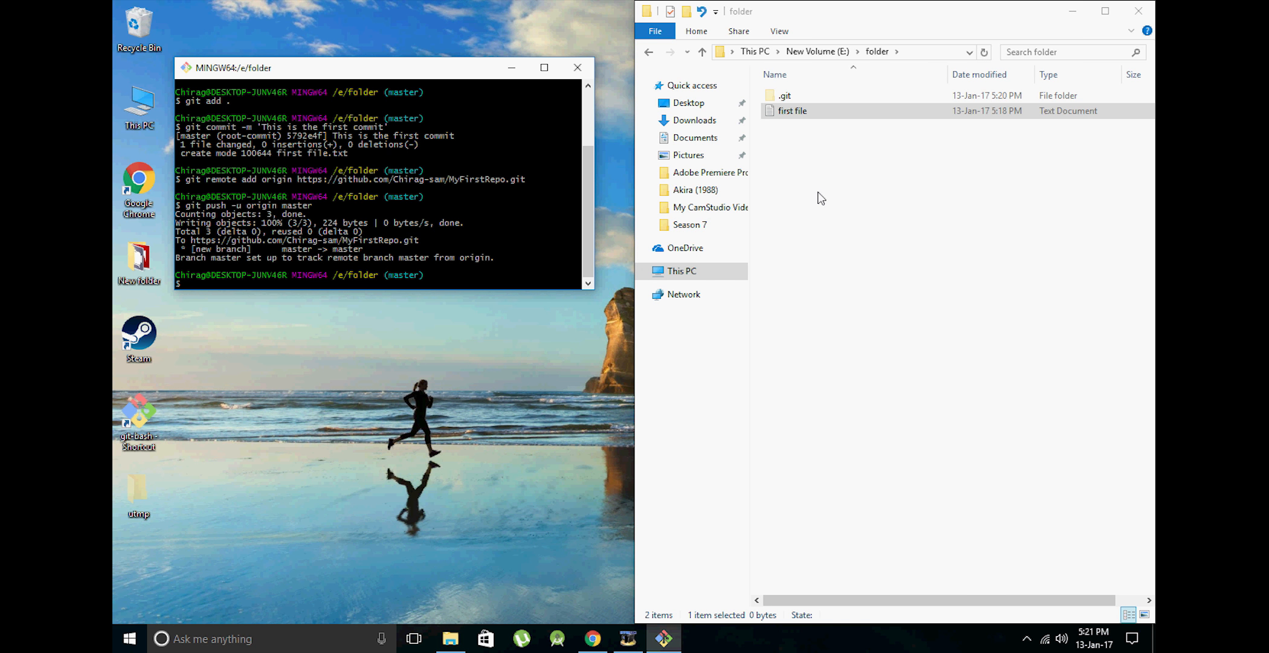
Create a new empty text document named 'second file' in the folder.
right_click(818, 198)
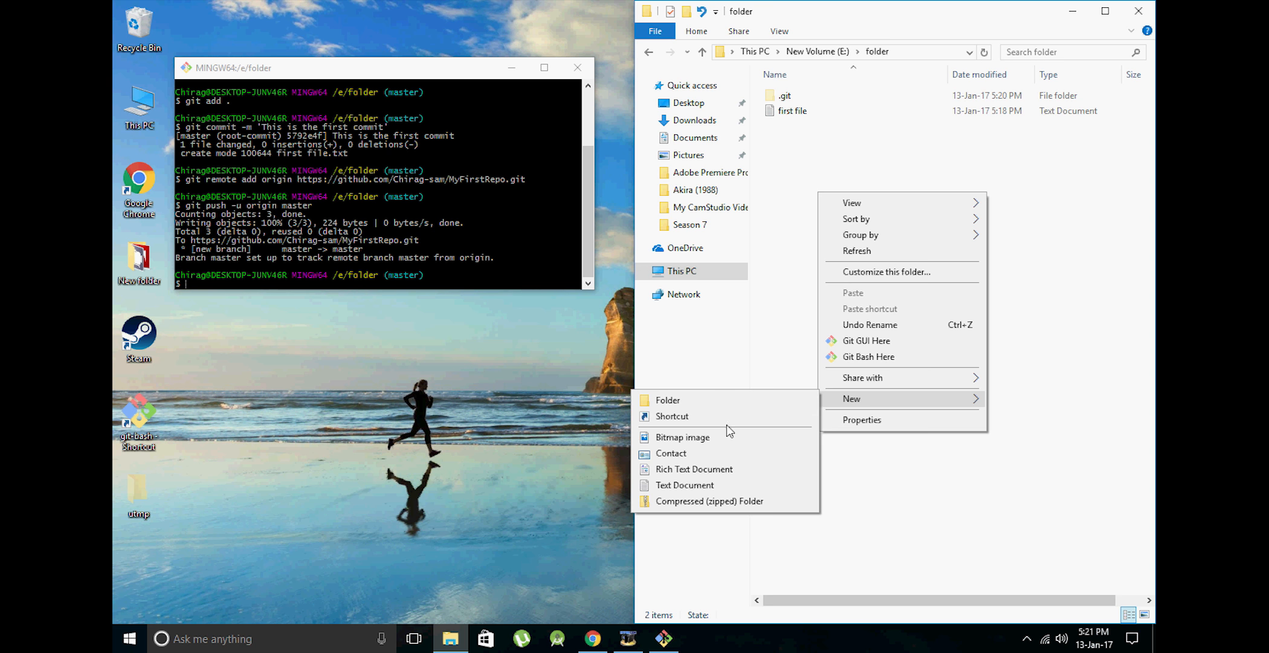
left_click(685, 484)
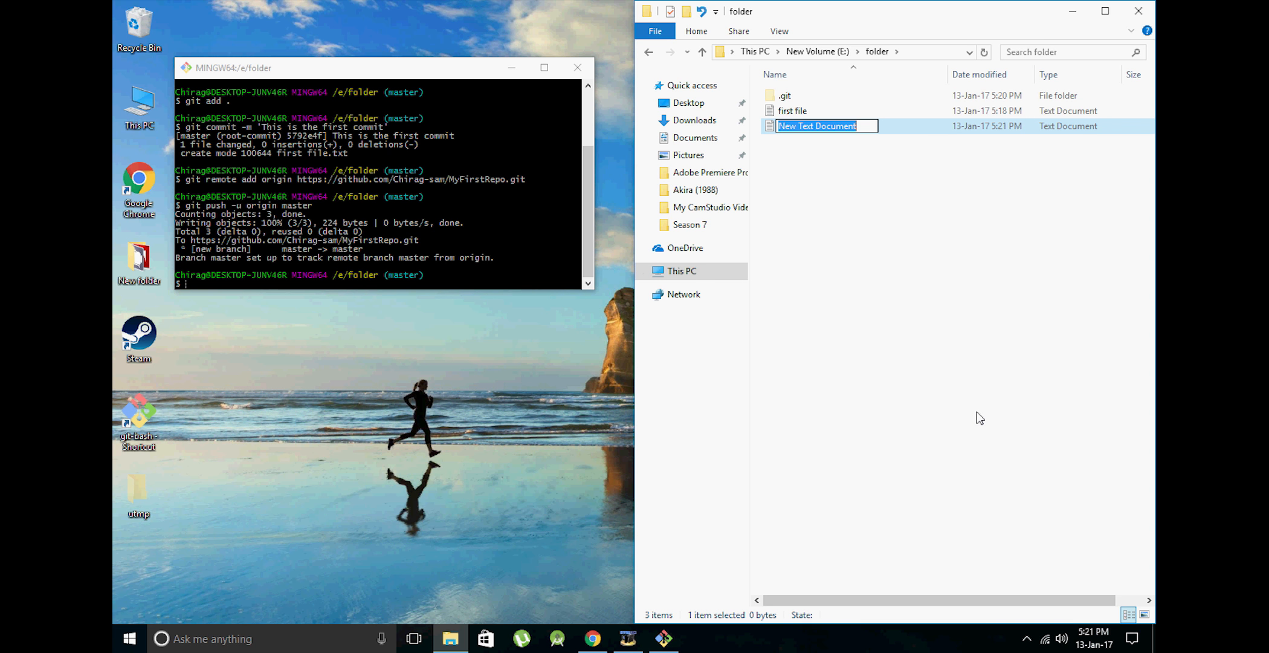
type("seco")
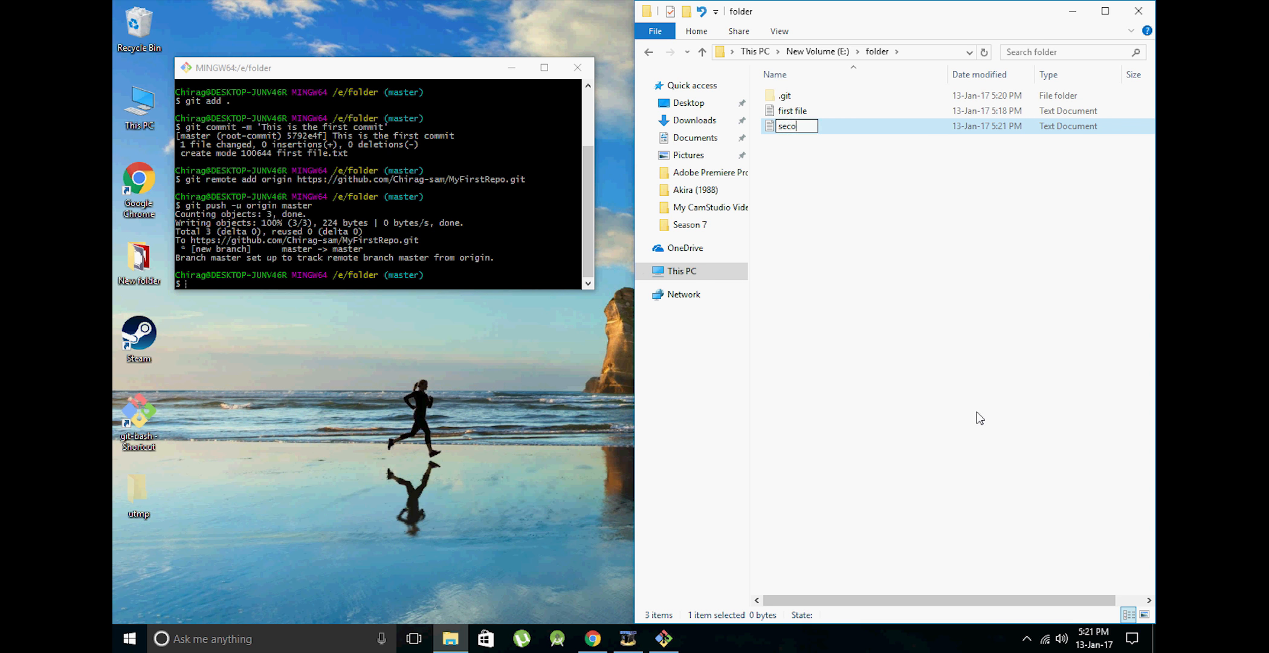
type("nd file]")
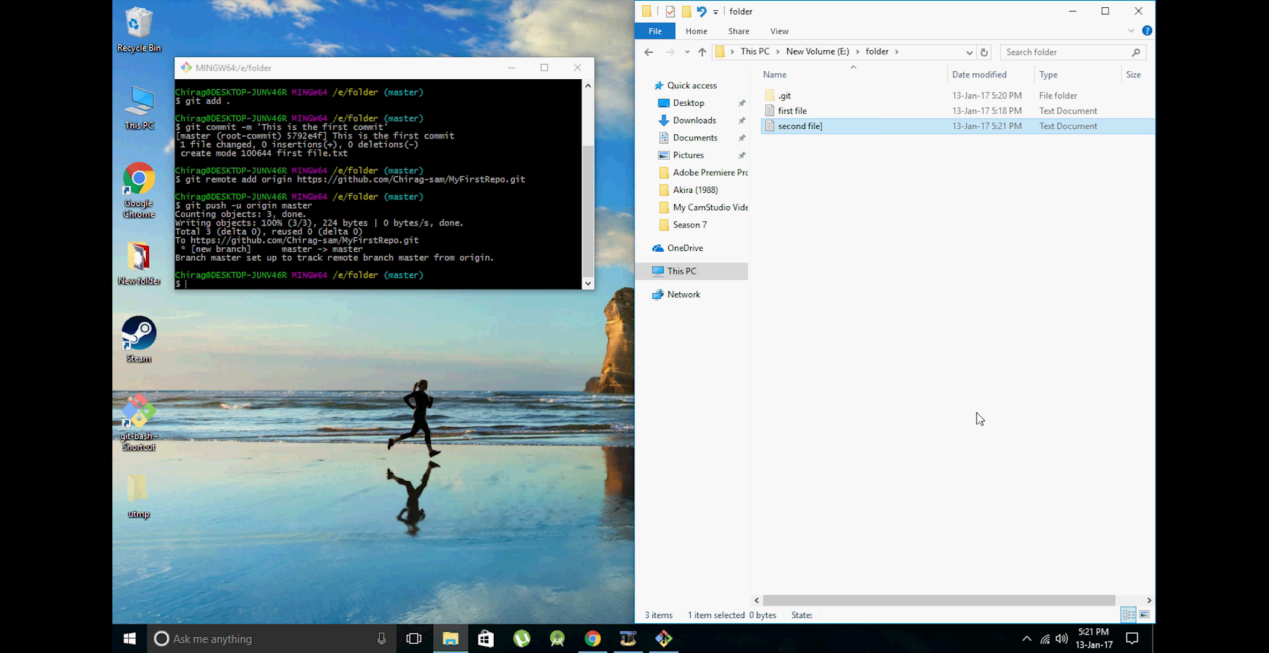
mouse_move(737, 288)
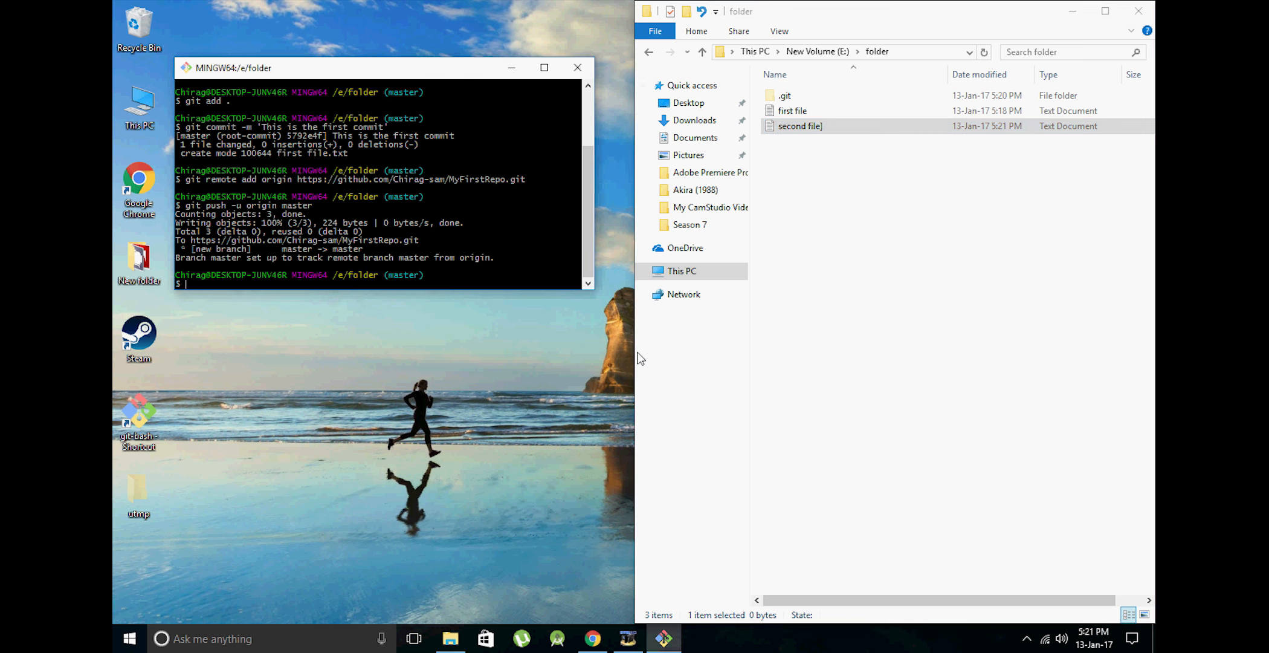
Stage all files with git add and commit them as 'second commit'.
type("git add")
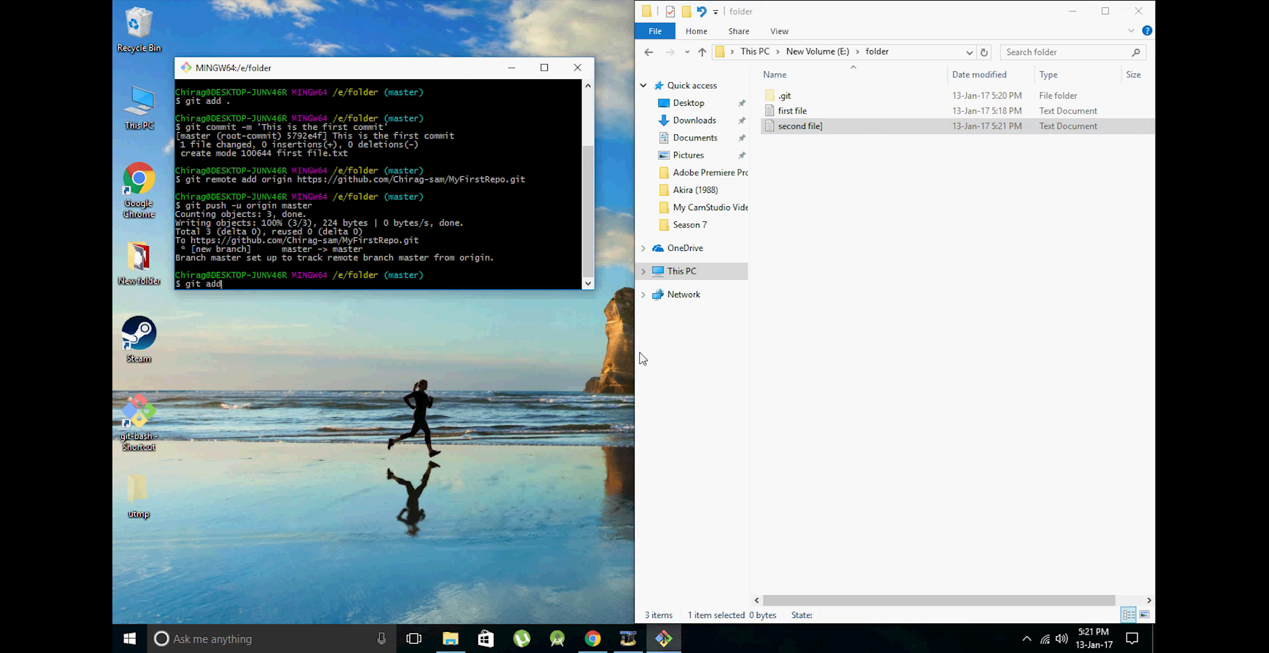
key("Return")
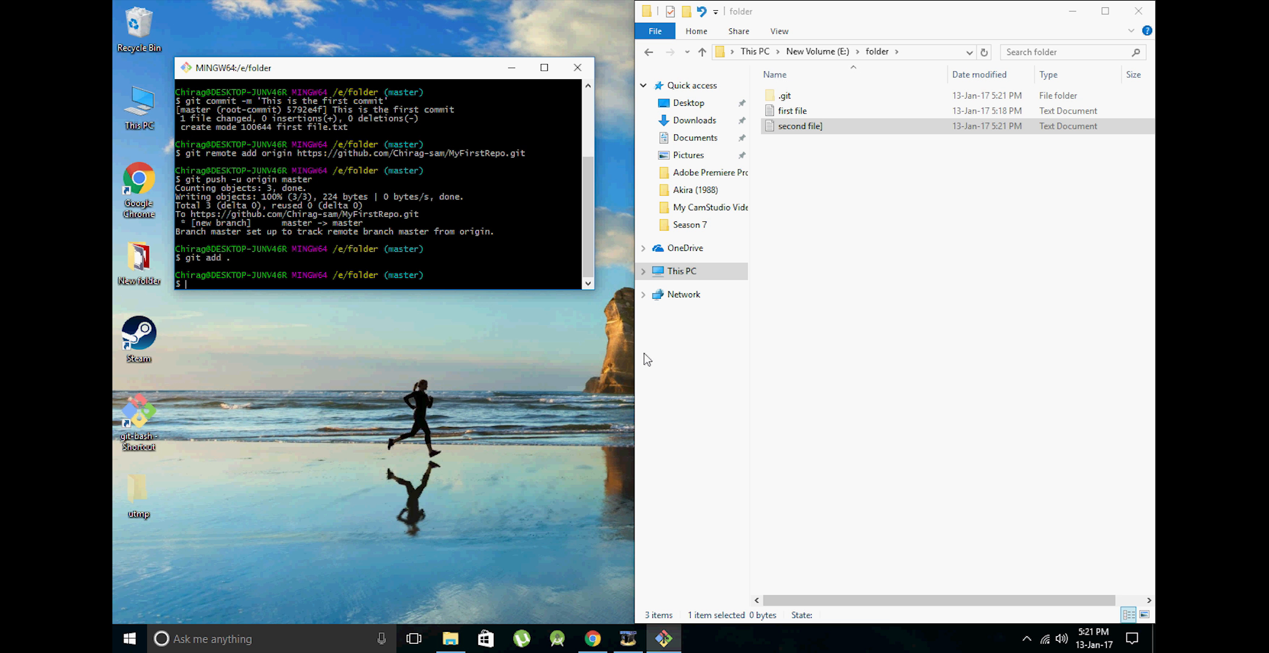
type("git comm")
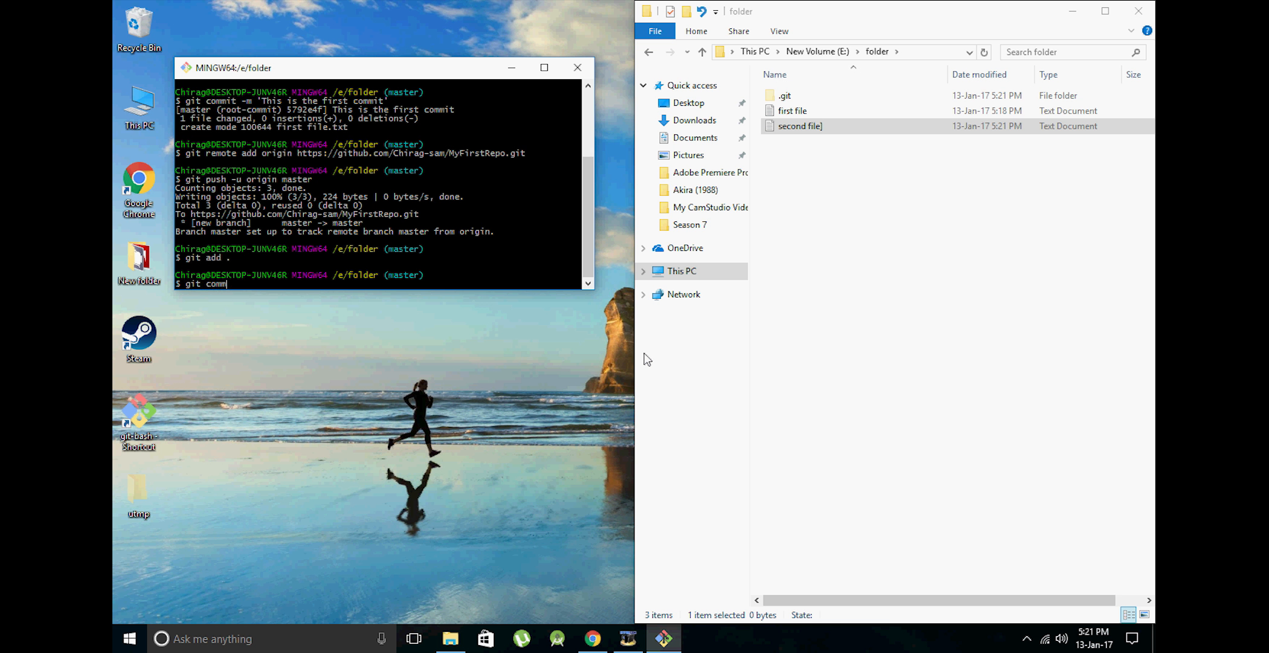
type("it -")
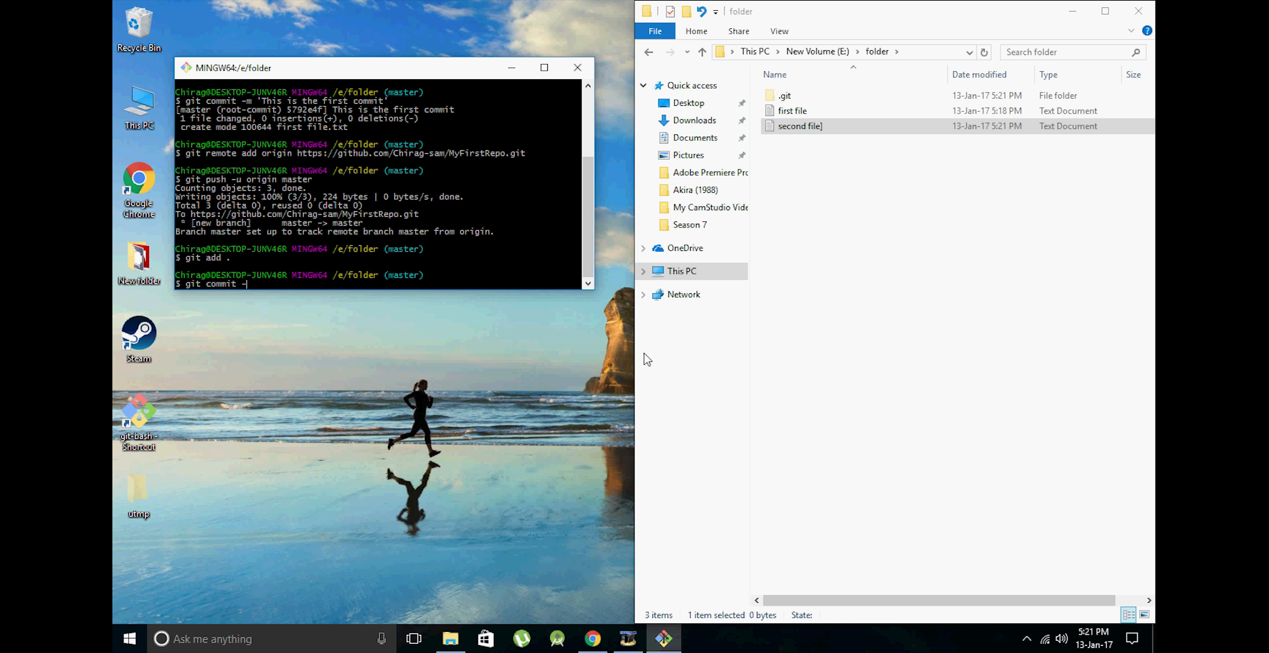
type("-m '")
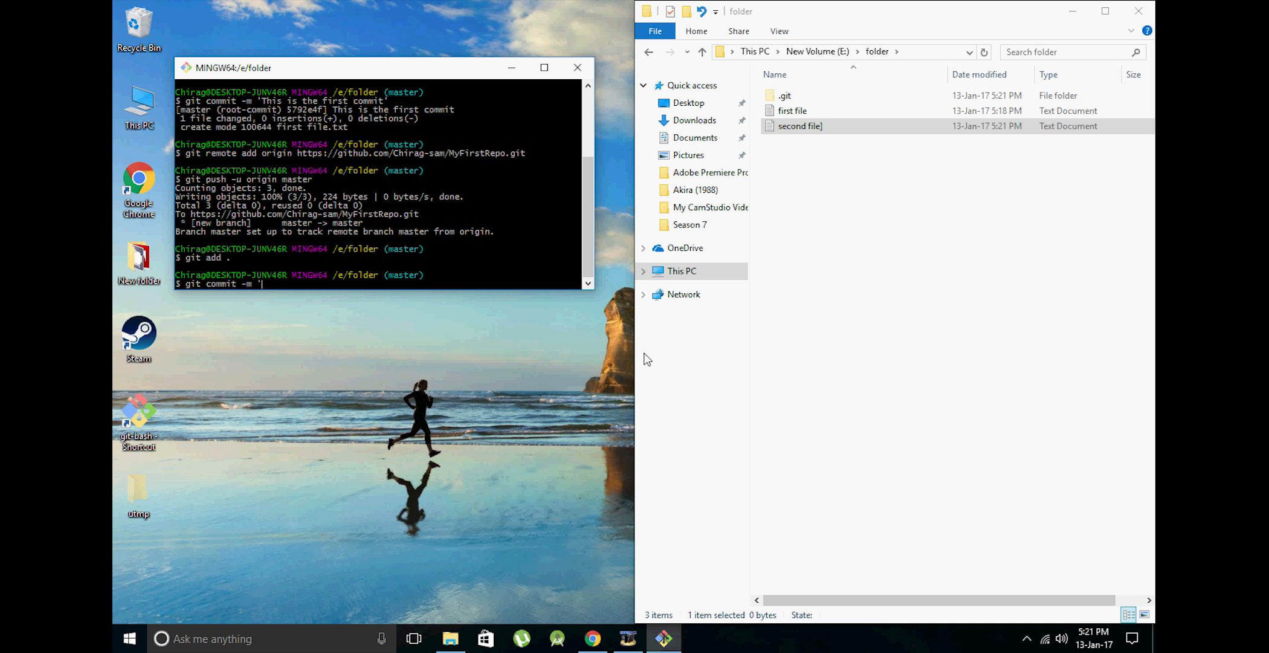
type("secont")
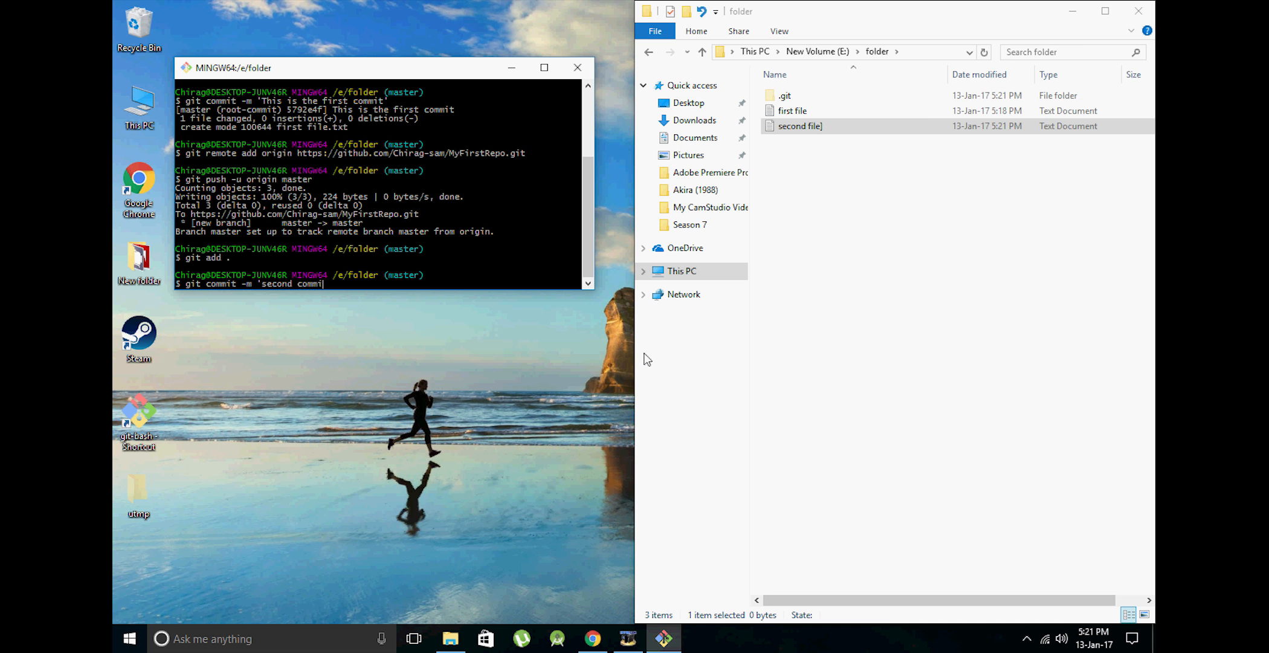
key("Return")
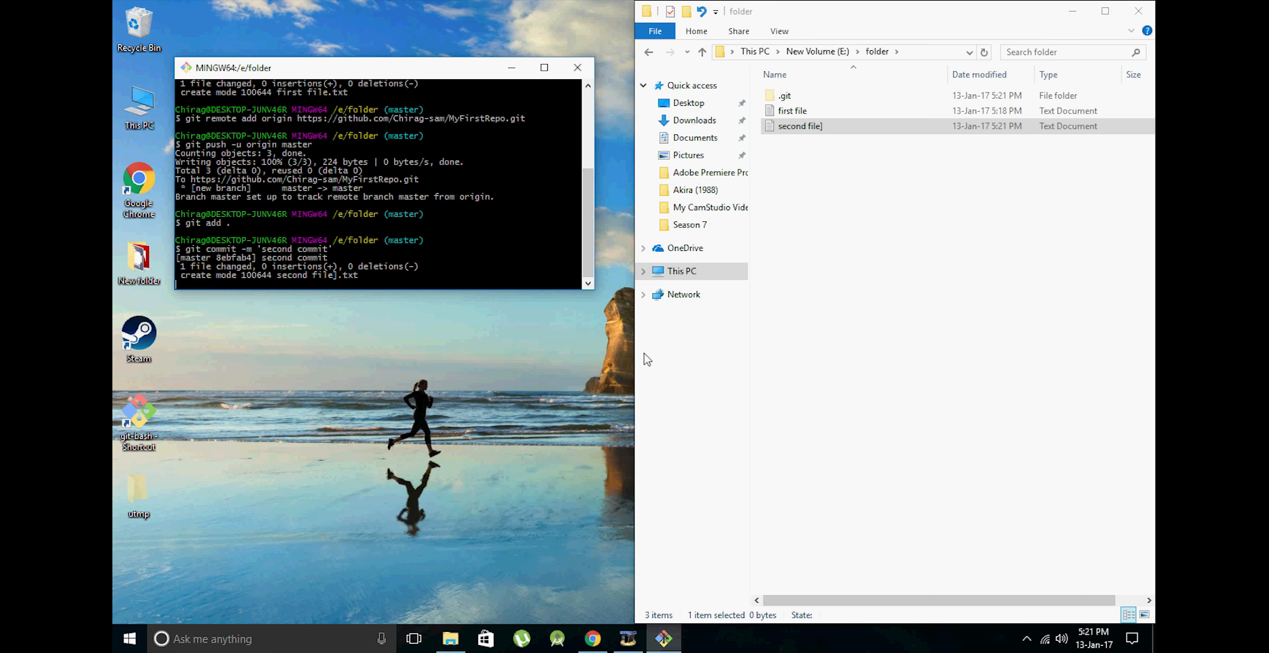
scroll("up", 3)
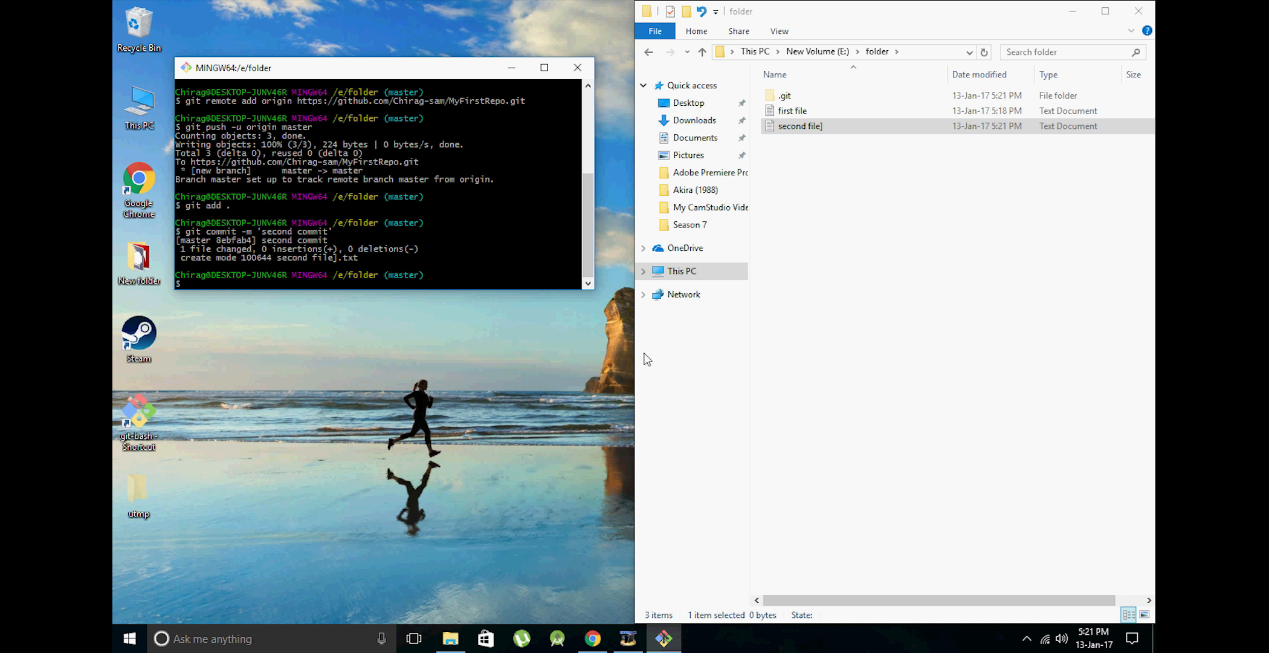
Push the second commit to origin master with git push -u origin master.
type("git")
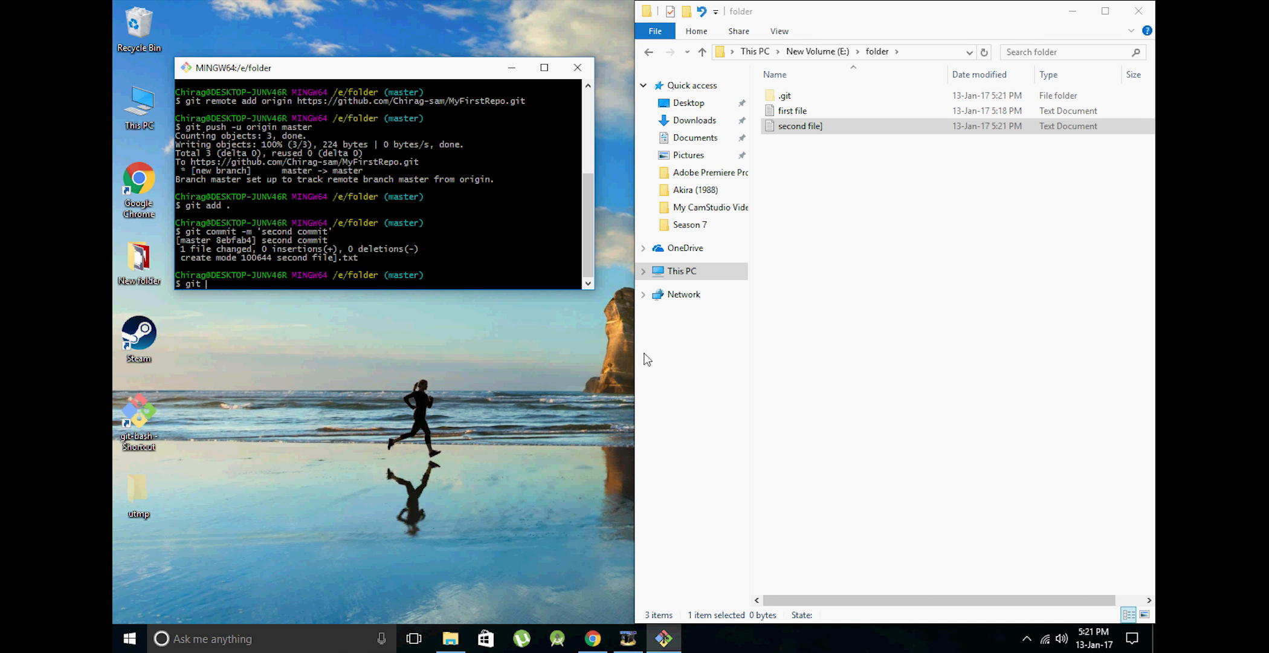
type("push")
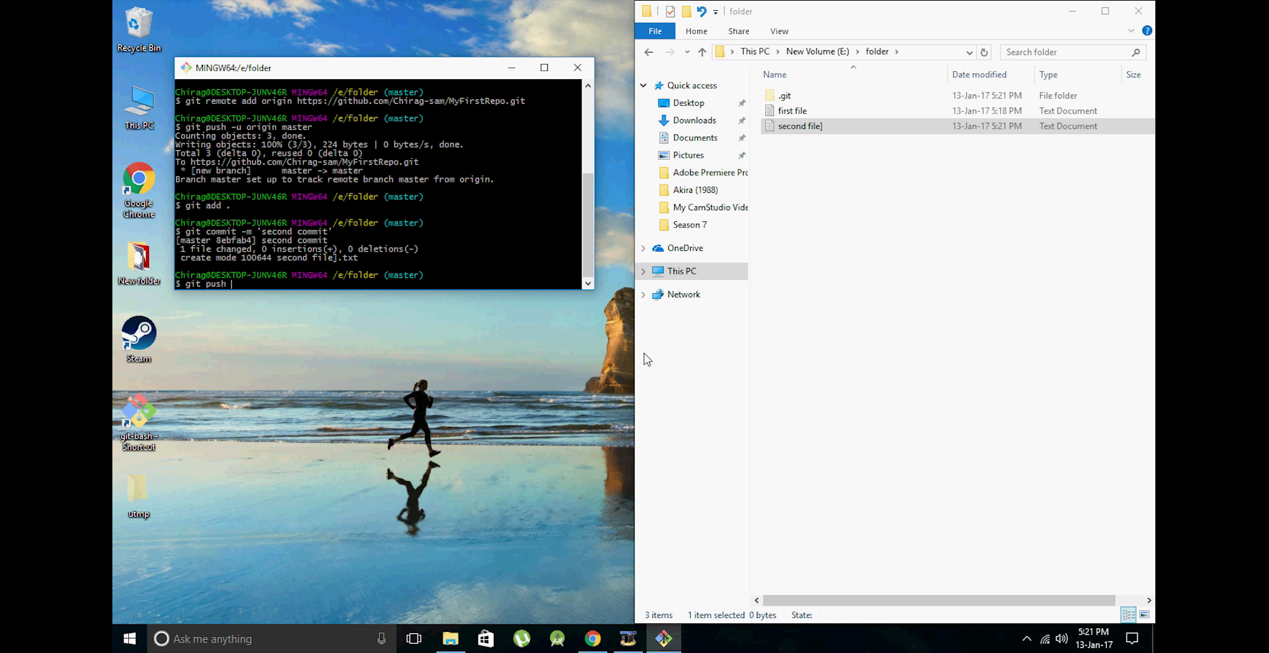
type("-u")
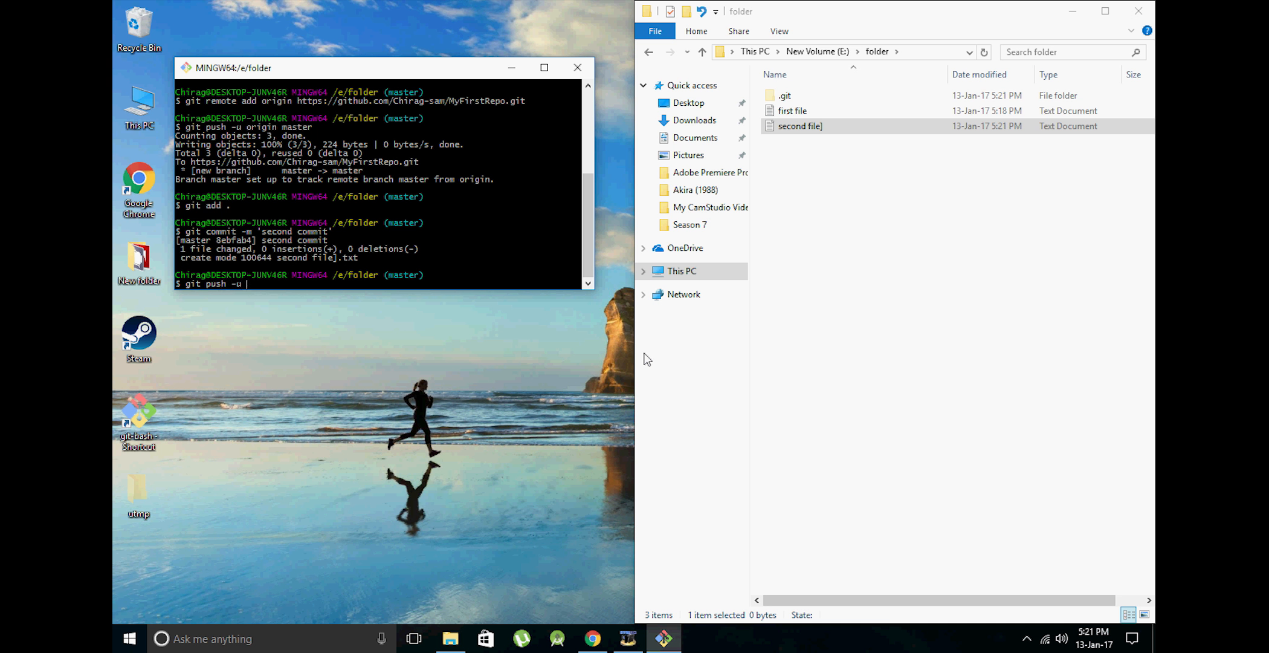
type("origin master")
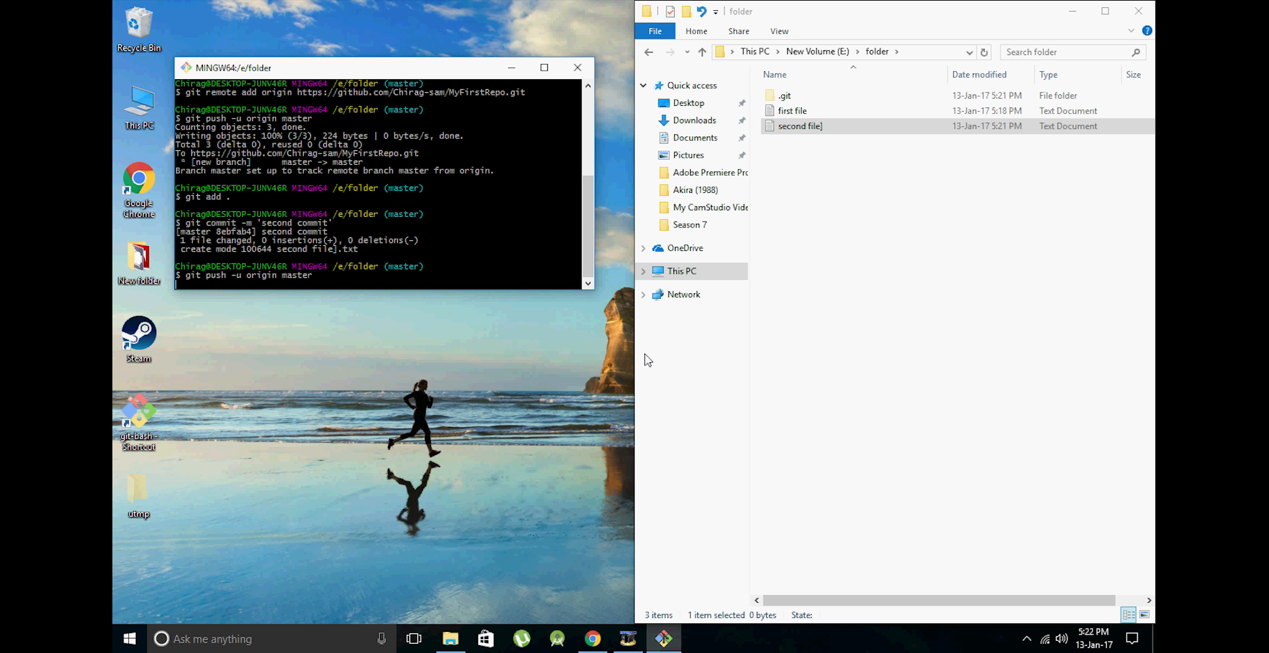
mouse_move(415, 307)
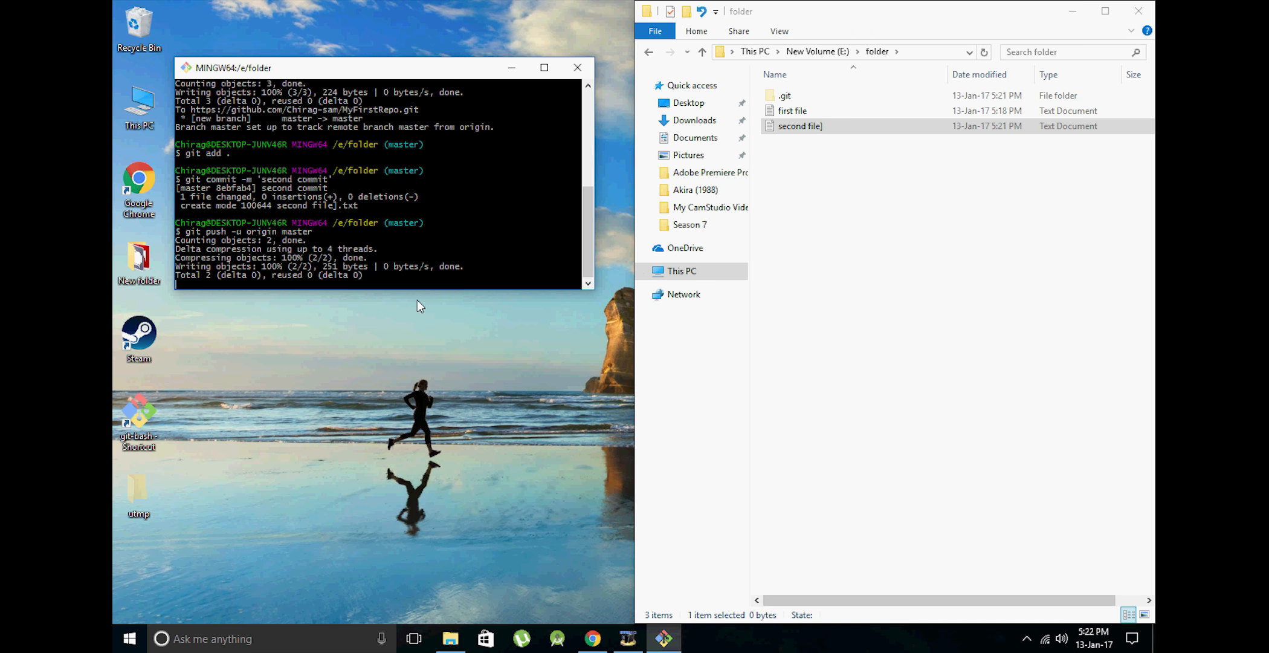
scroll("down", 3)
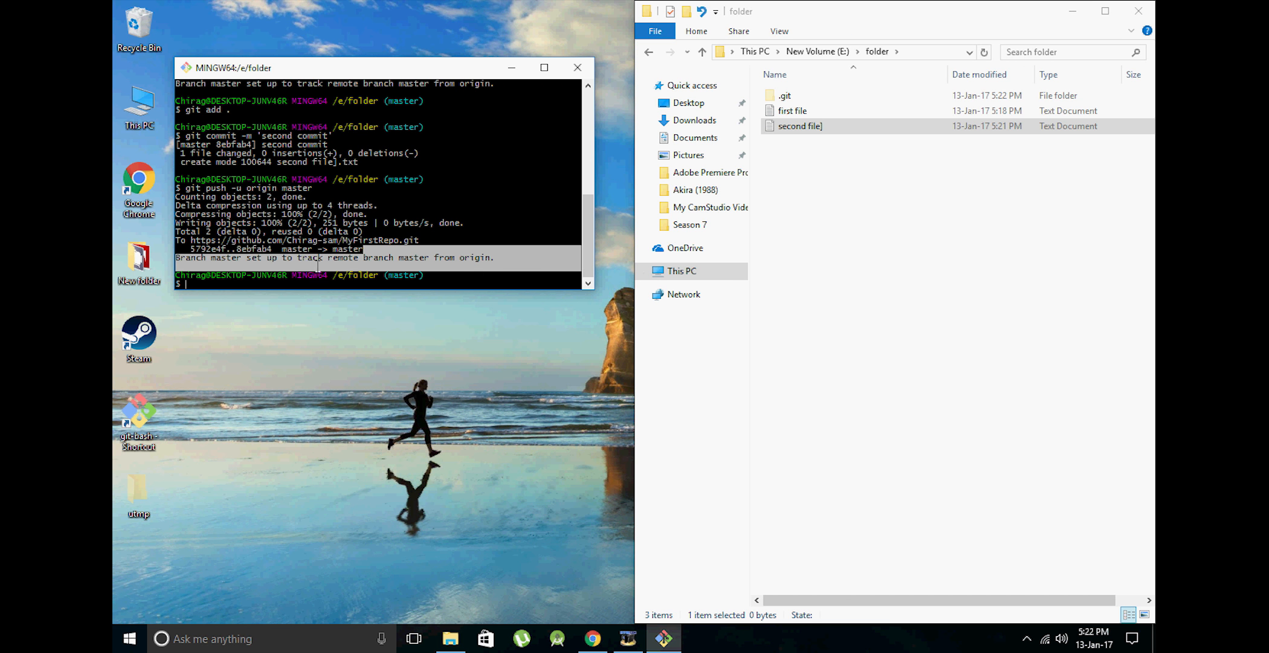
Reload MyFirstRepo in Chrome to confirm 2 commits including second file].txt.
left_click(592, 638)
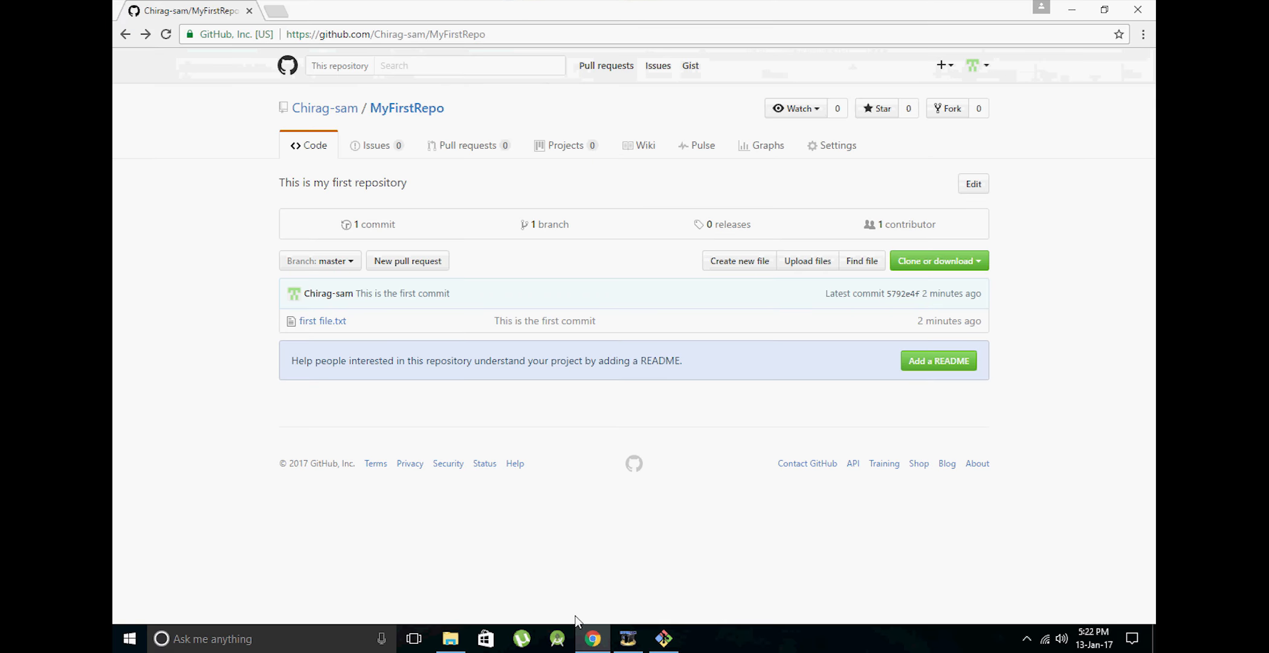
left_click(165, 33)
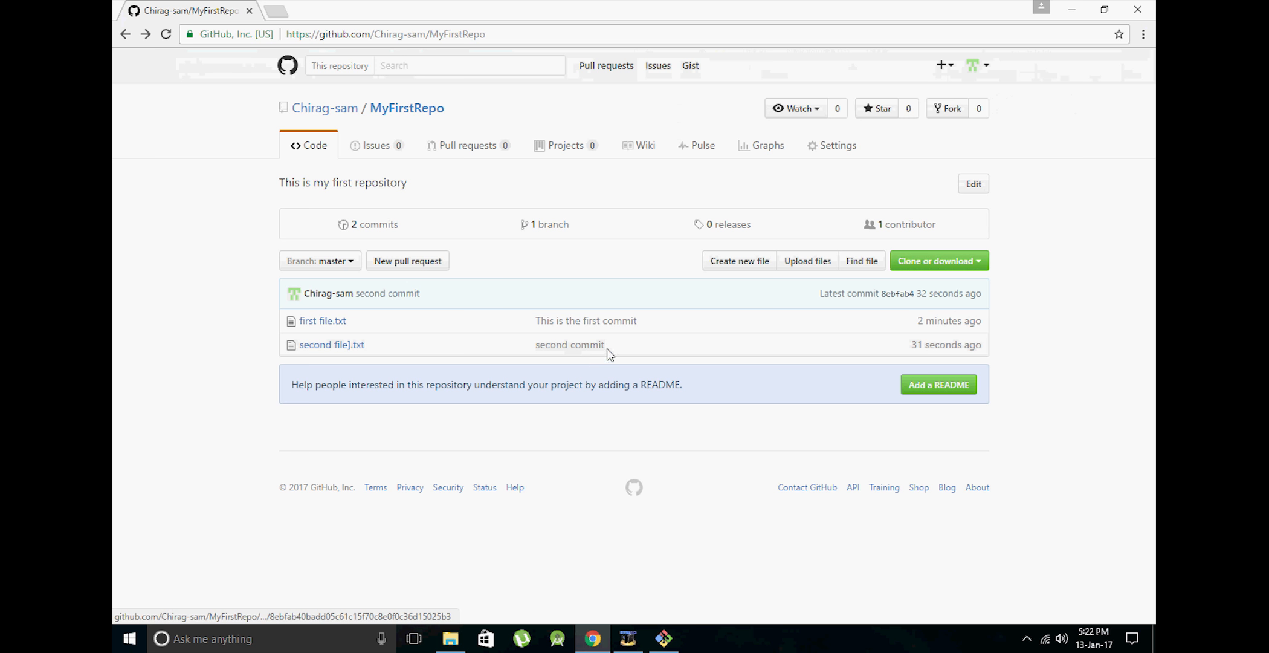
mouse_move(622, 373)
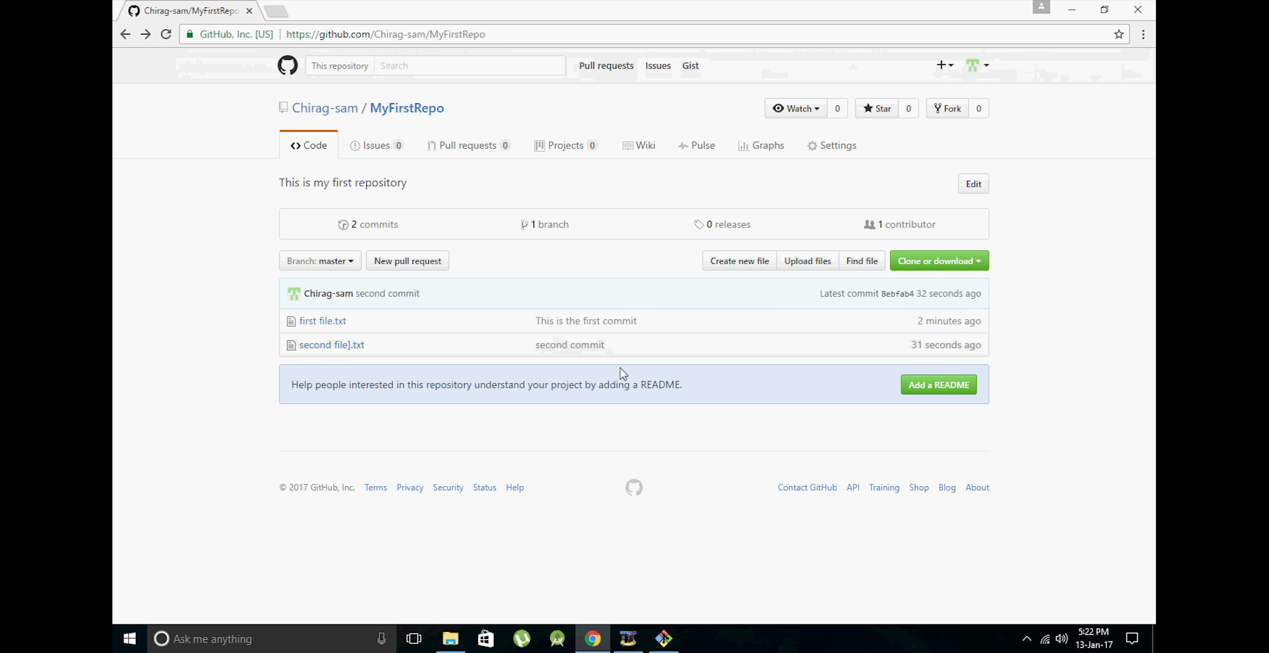
mouse_move(636, 367)
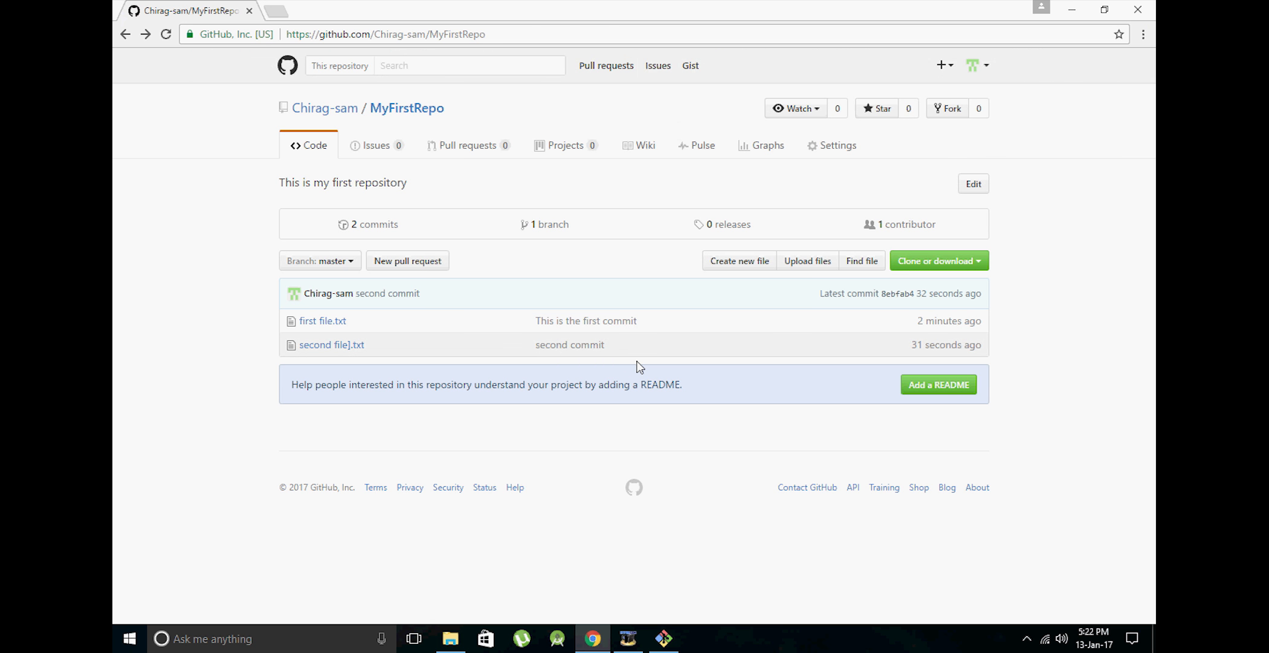